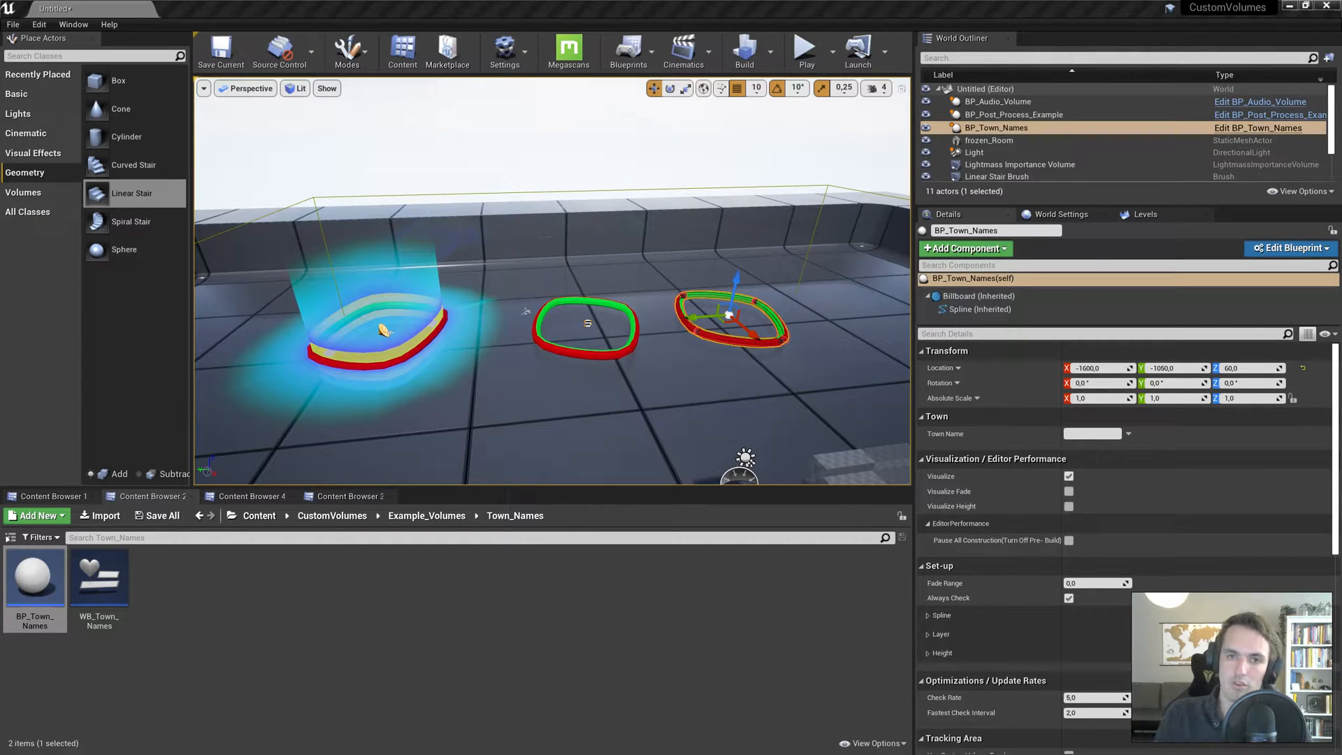
{"action": "mouse_move", "coordinate": [671, 316]}
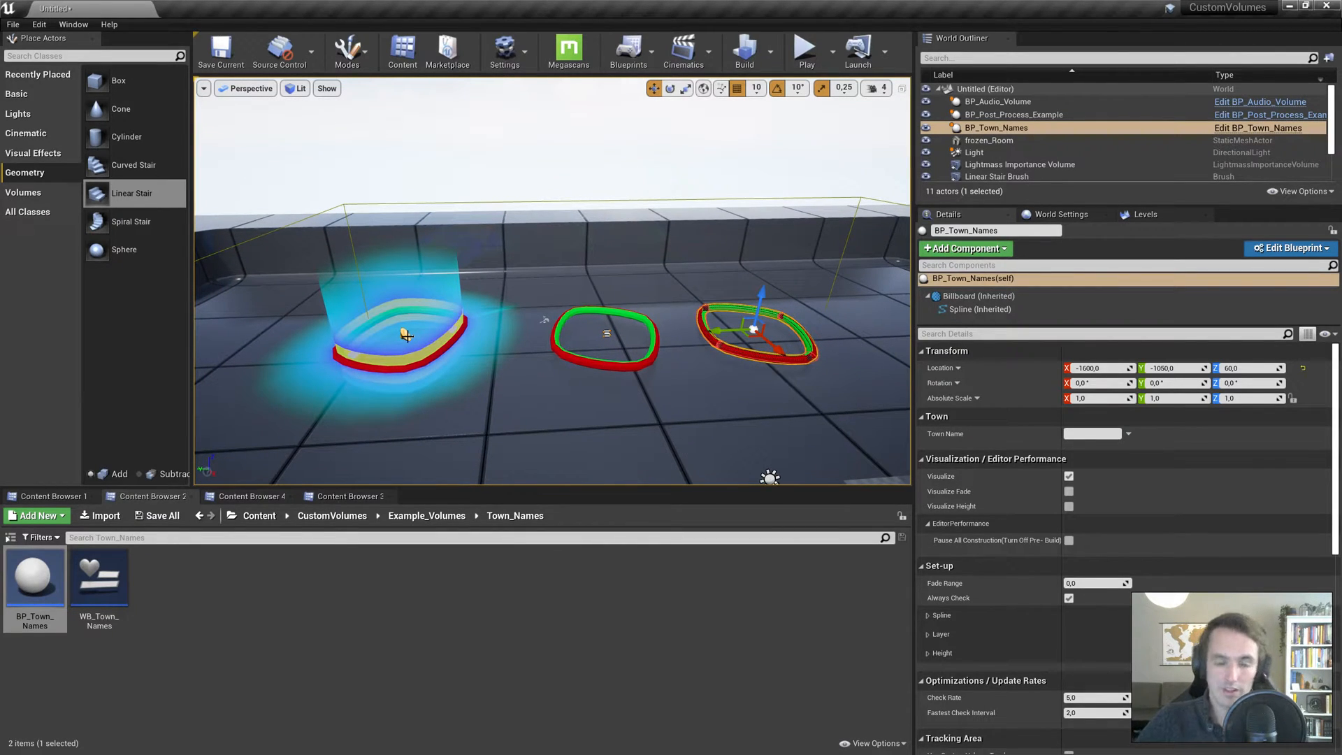
Step: Delete BP_Audio_Volume and BP_Town_Names, leaving only the post-process example volume
{"action": "left_click", "coordinate": [996, 100]}
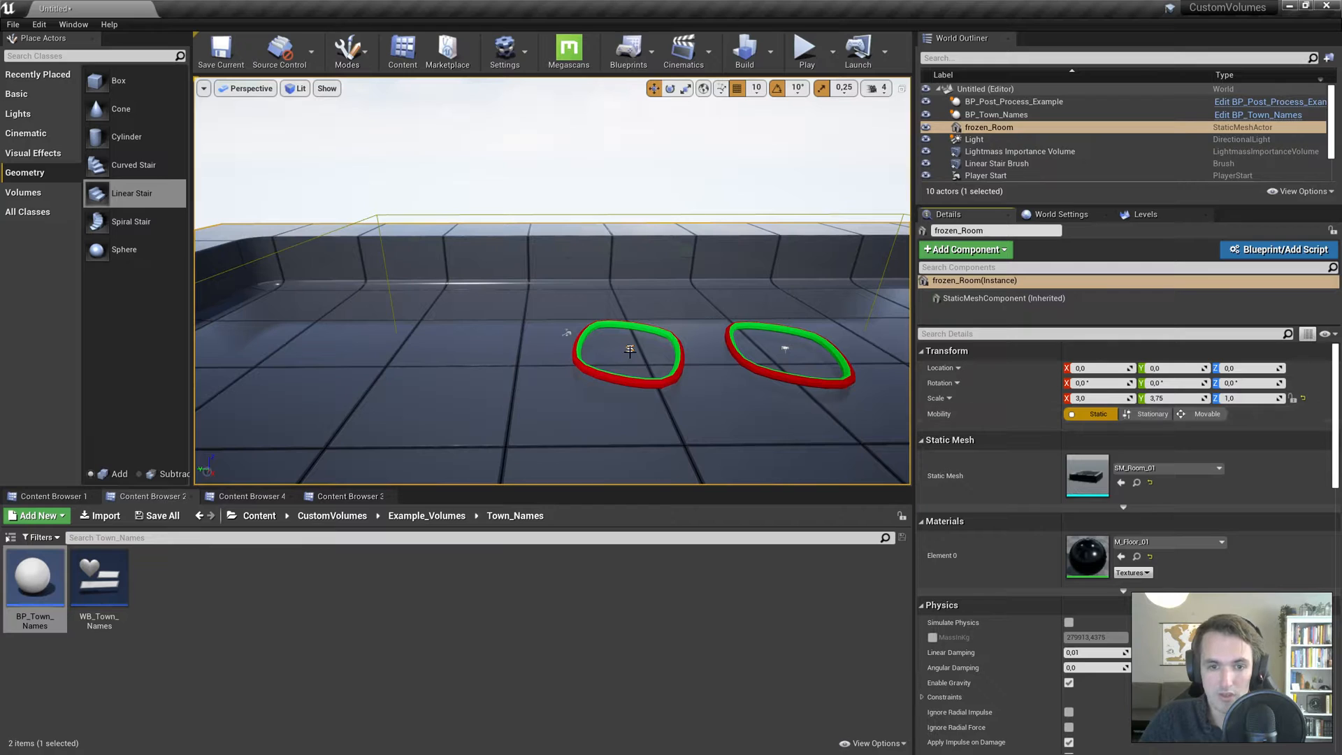
{"action": "left_click", "coordinate": [1012, 100]}
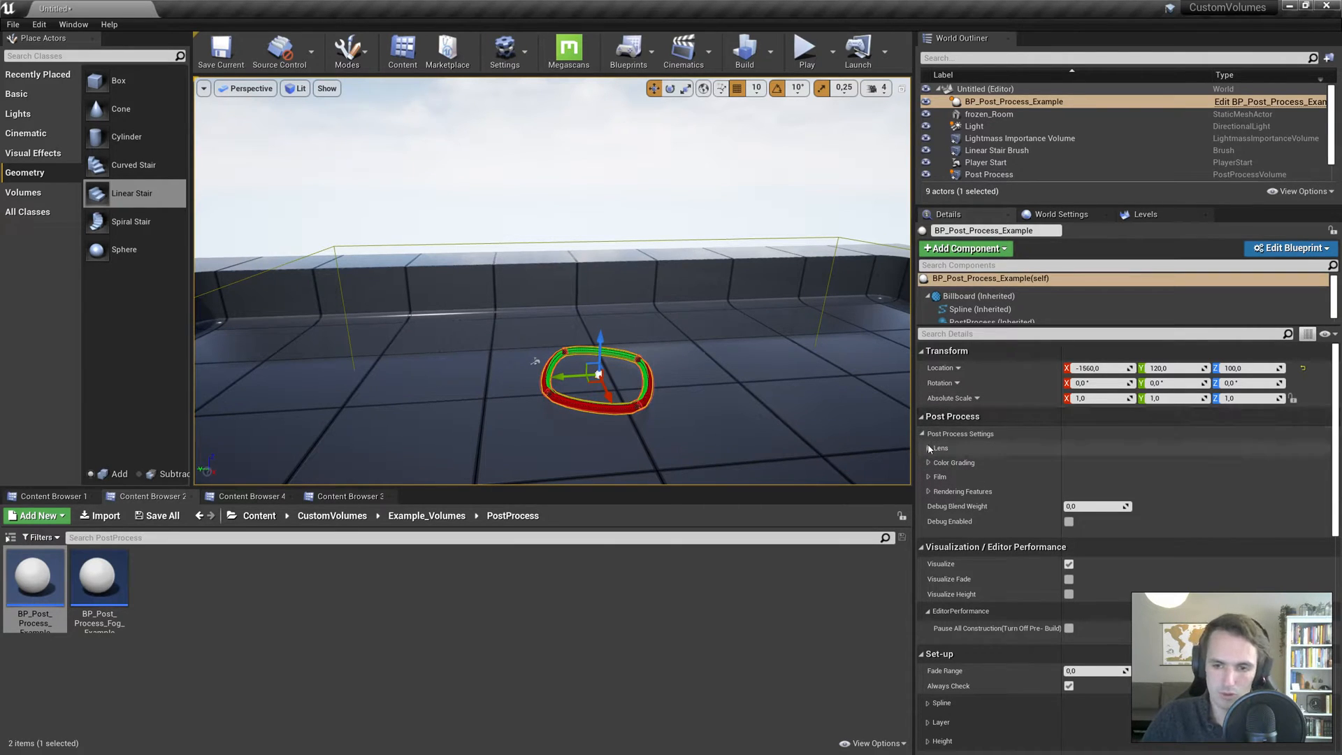
Step: Reselect the post-process volume and enable Visualize Fade and Visualize Height
{"action": "left_click", "coordinate": [922, 416]}
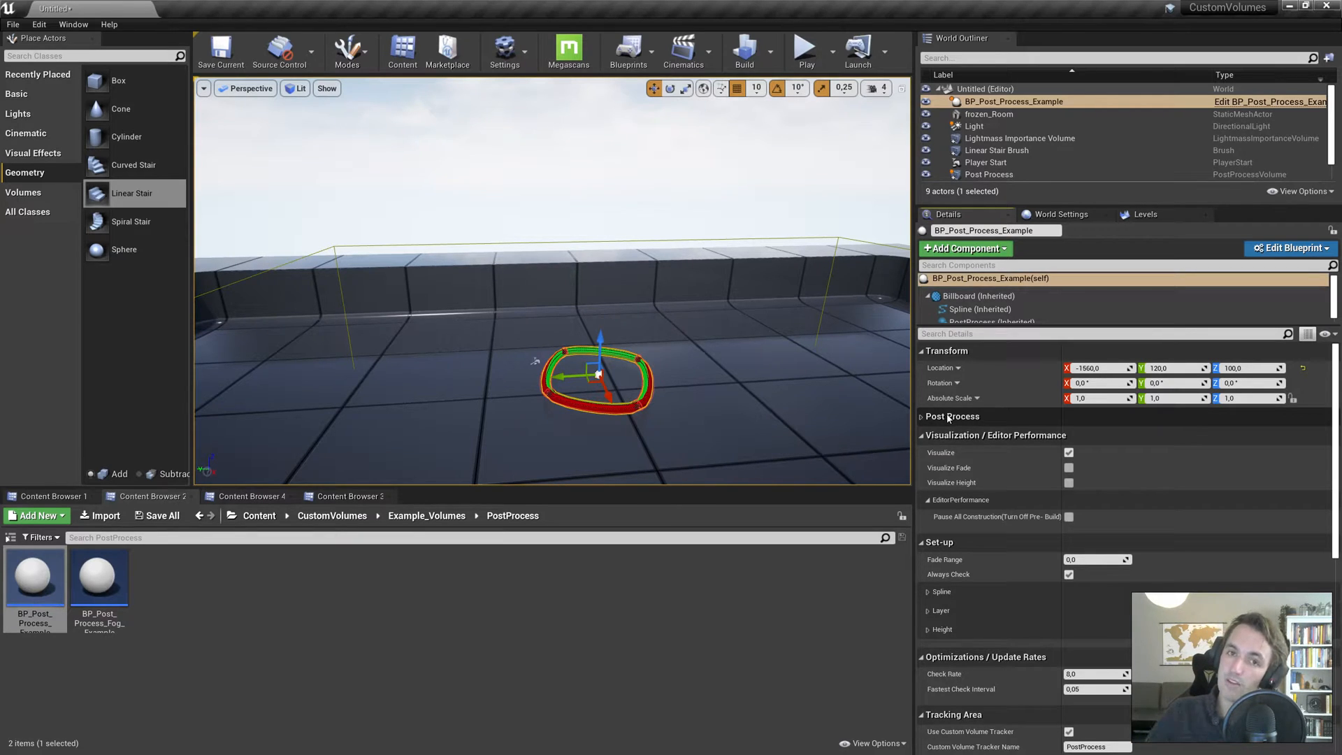
{"action": "mouse_move", "coordinate": [805, 49]}
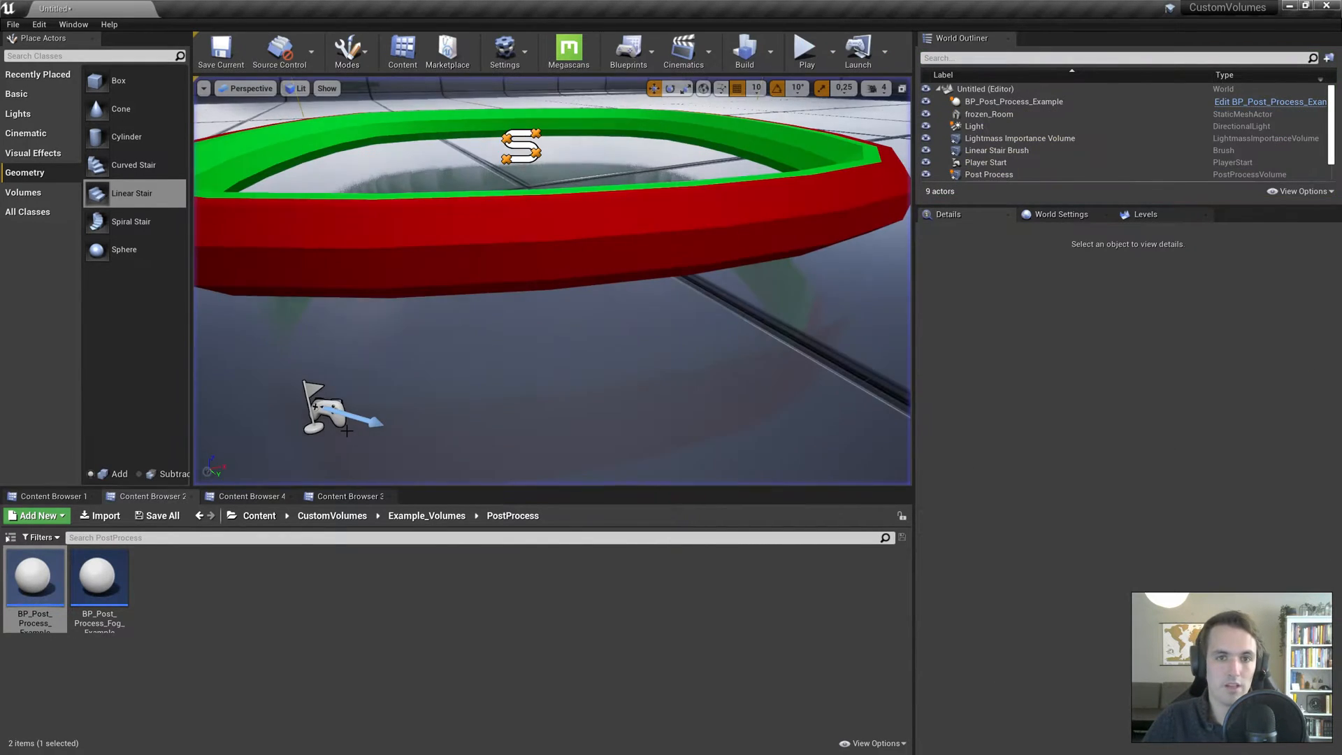
{"action": "left_click", "coordinate": [1013, 101]}
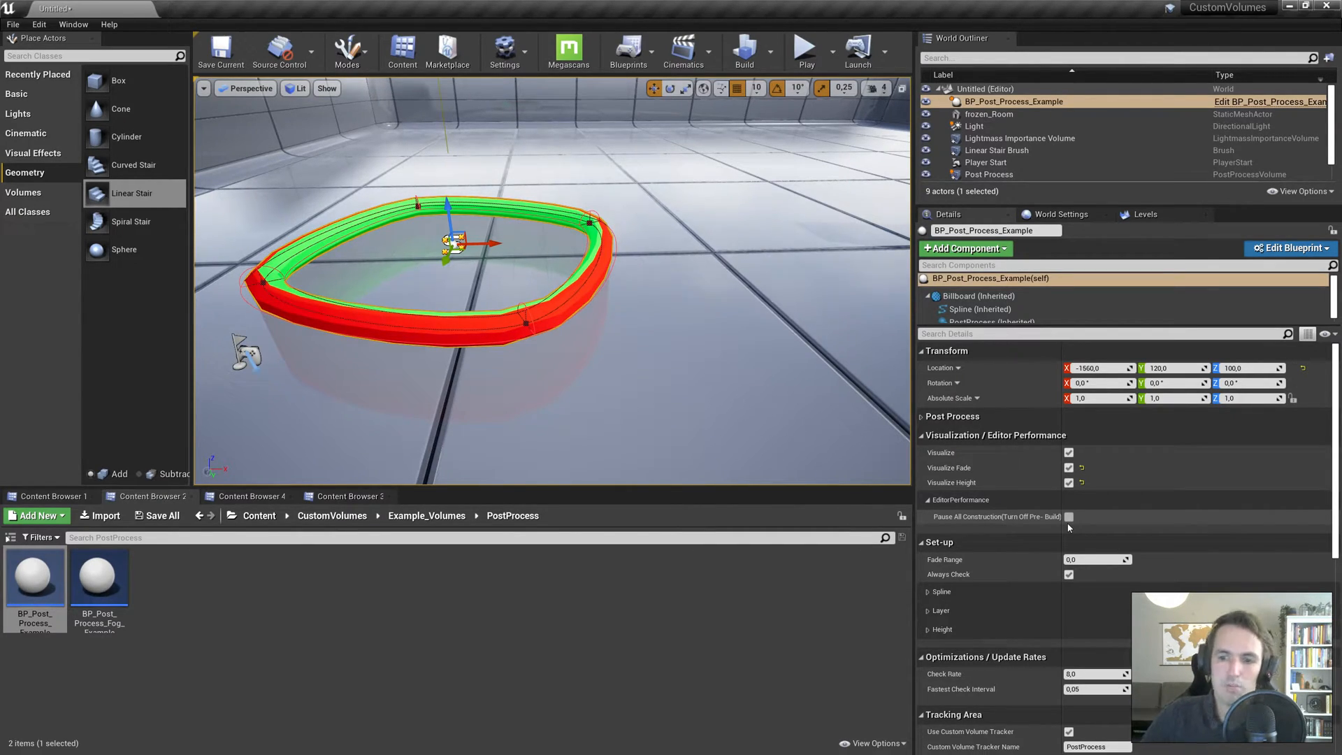
{"action": "mouse_move", "coordinate": [1068, 516]}
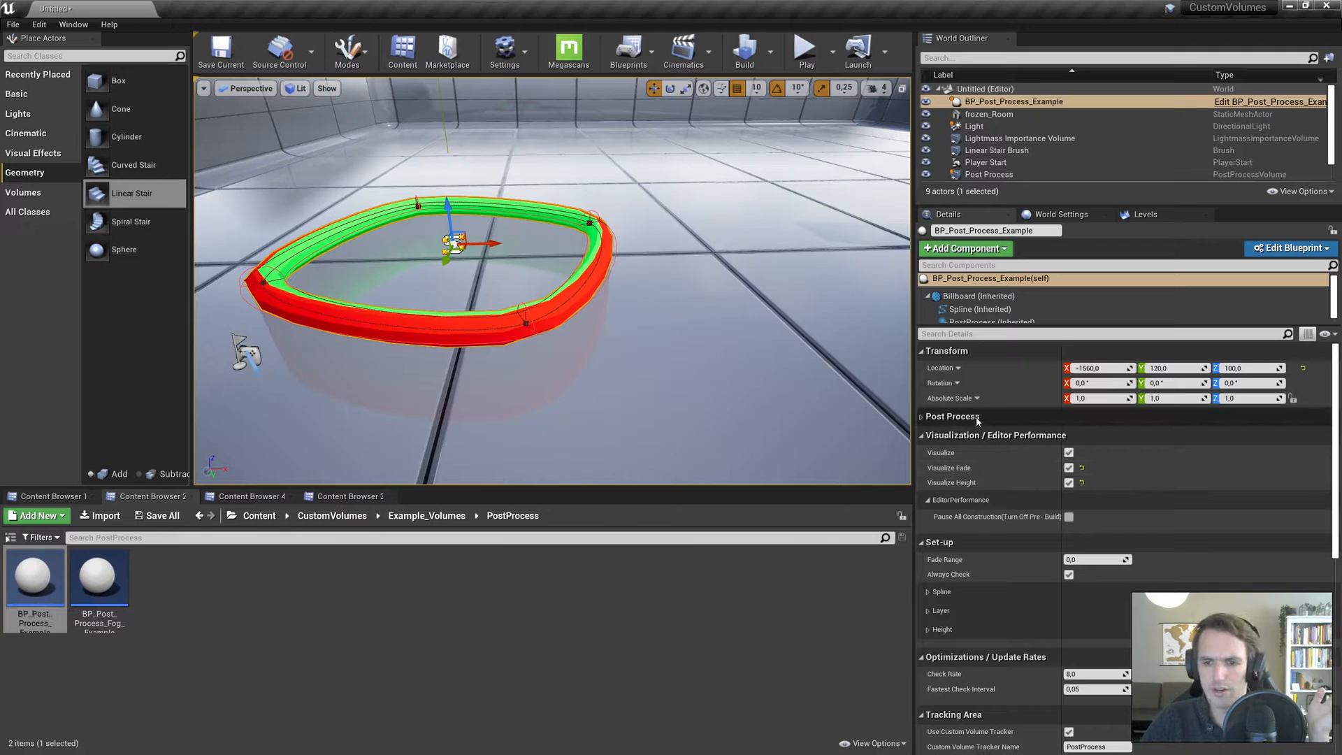
Step: Override Color Grading > White Balance Temp at 1500 on the volume and resume construction
{"action": "left_click", "coordinate": [922, 416]}
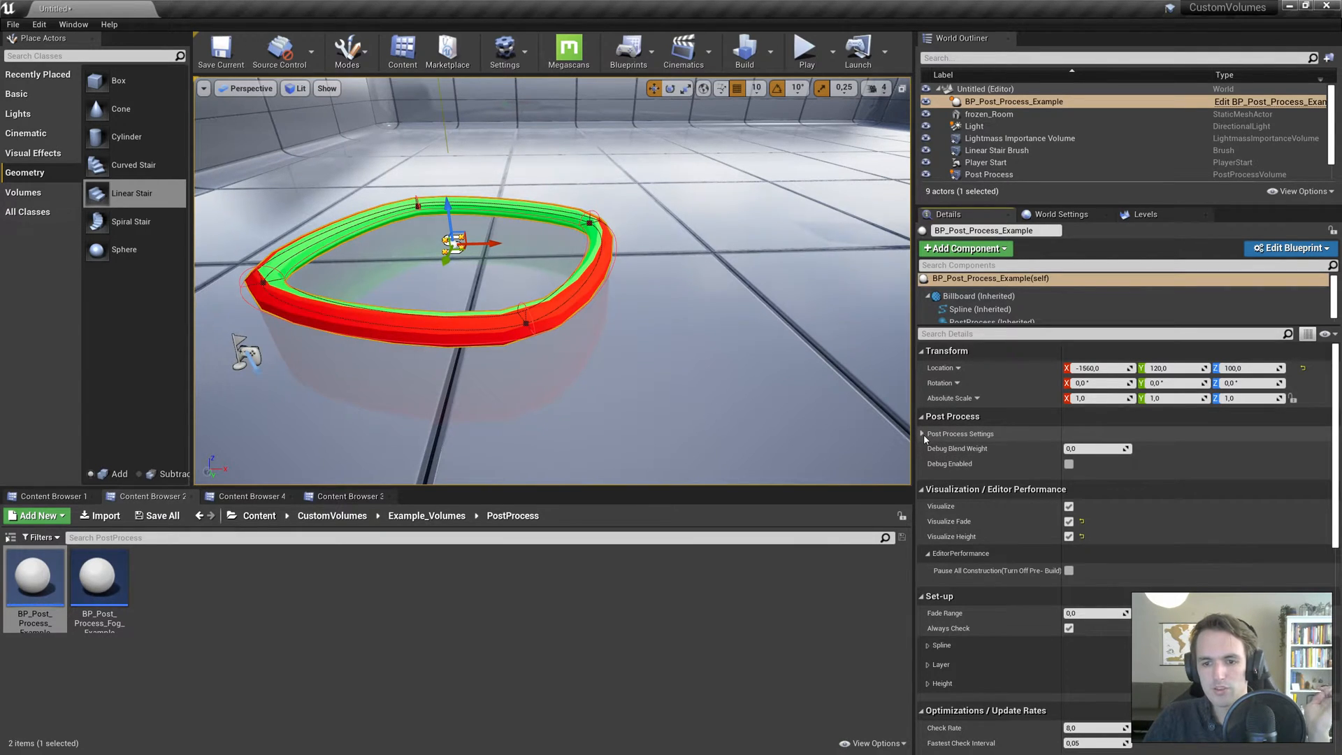
{"action": "left_click", "coordinate": [923, 433]}
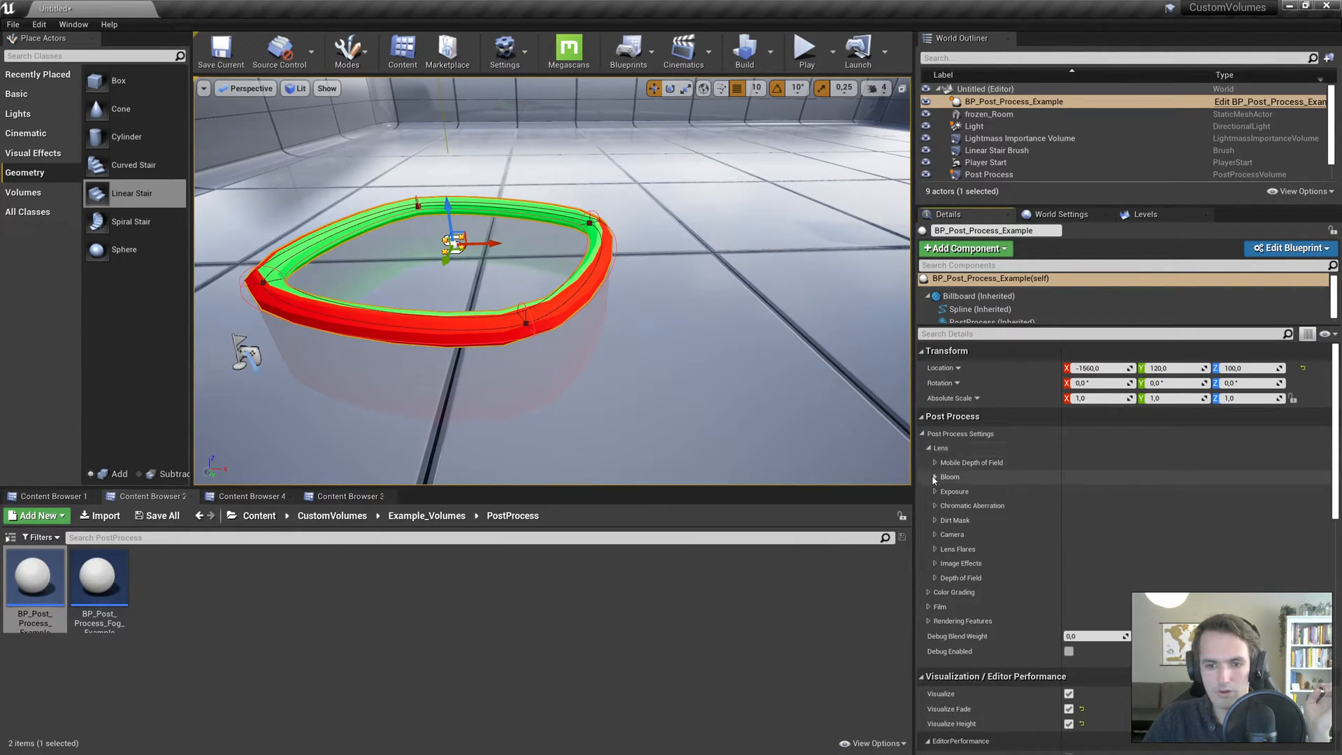
{"action": "left_click", "coordinate": [929, 591]}
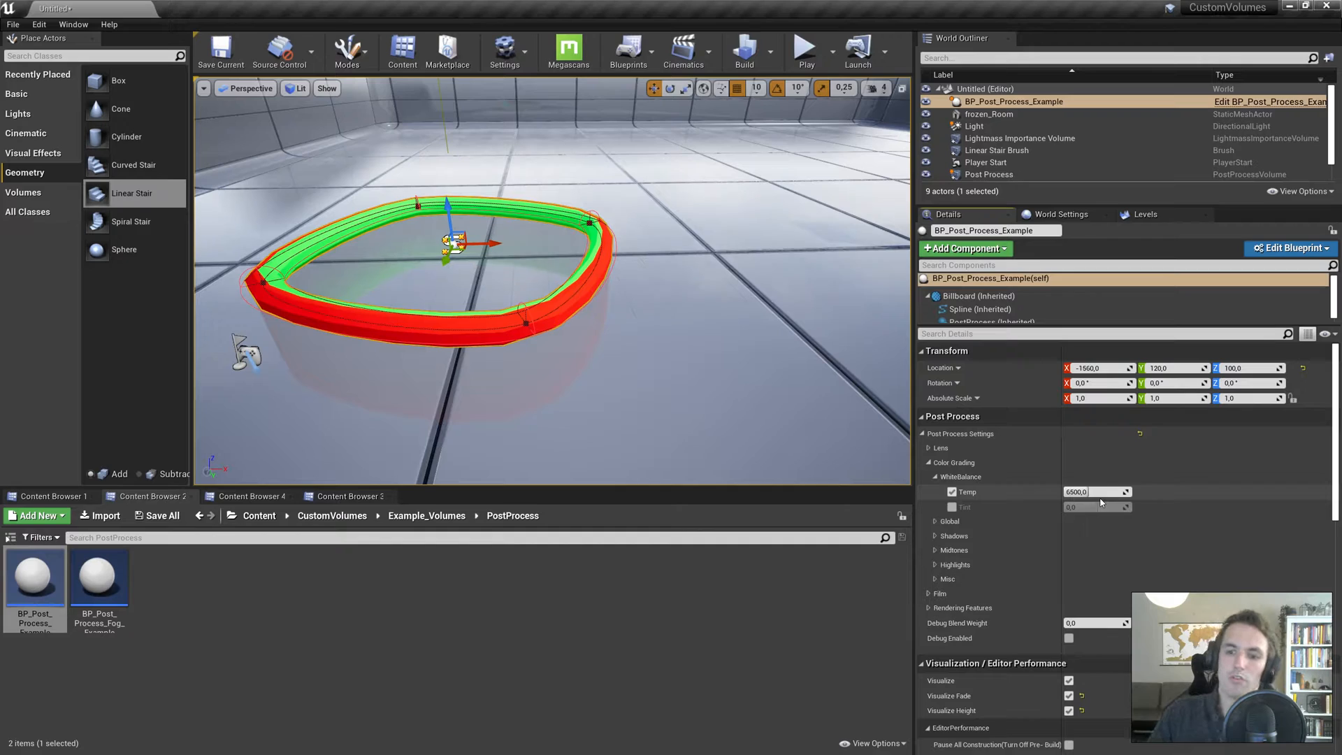
{"action": "left_click", "coordinate": [1095, 491]}
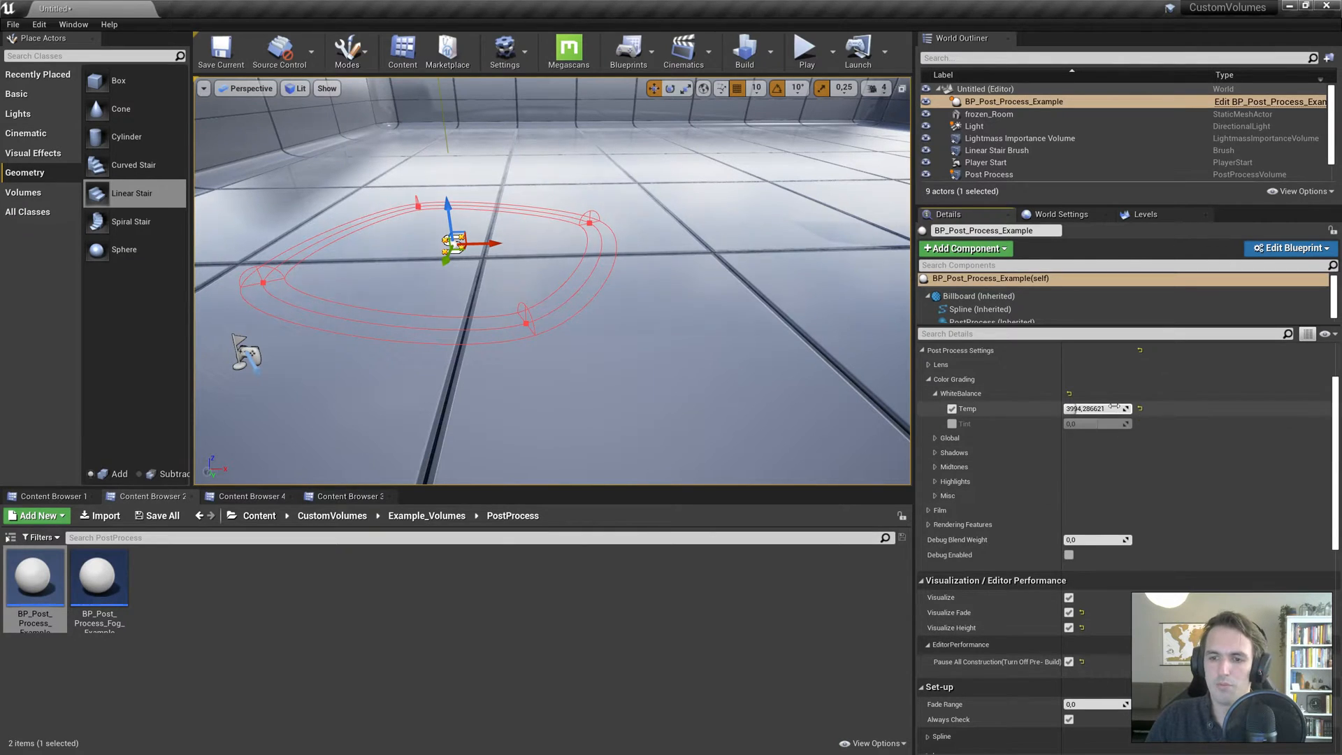
{"action": "type", "text": "15000.0"}
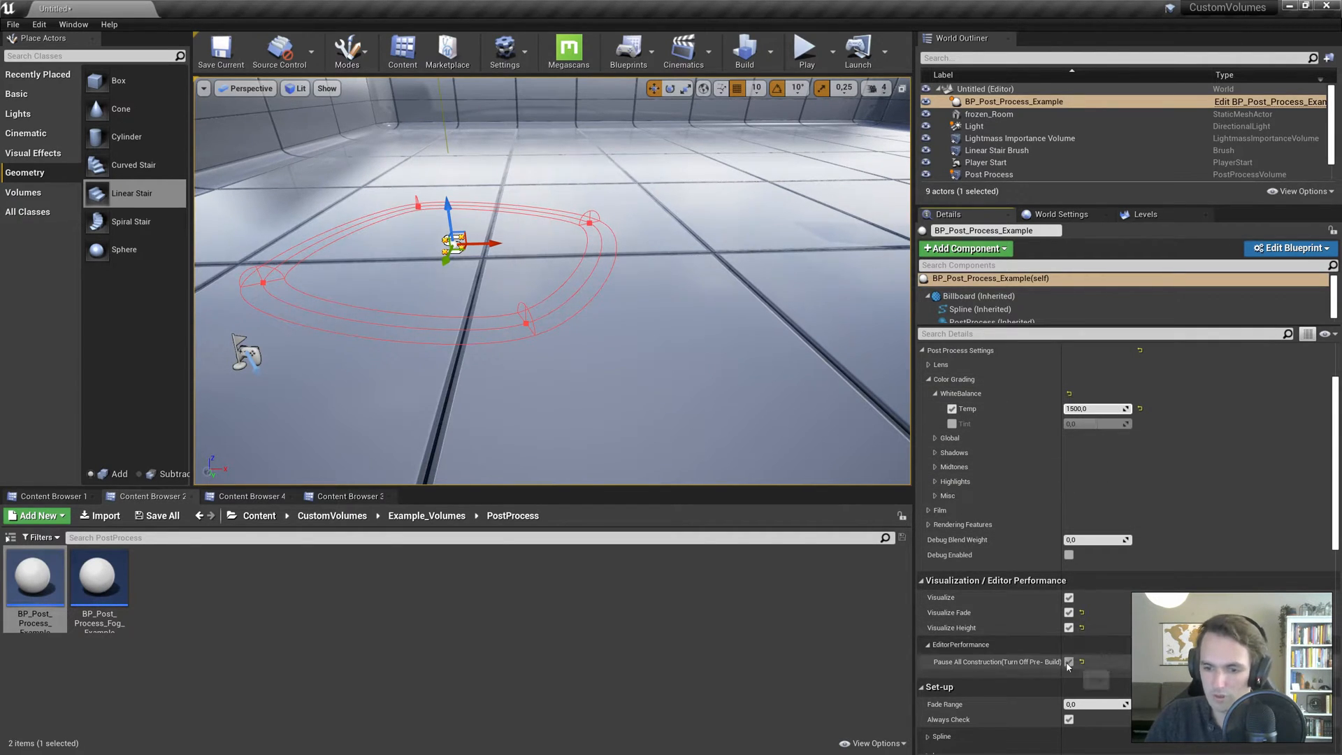
{"action": "left_click", "coordinate": [1068, 662]}
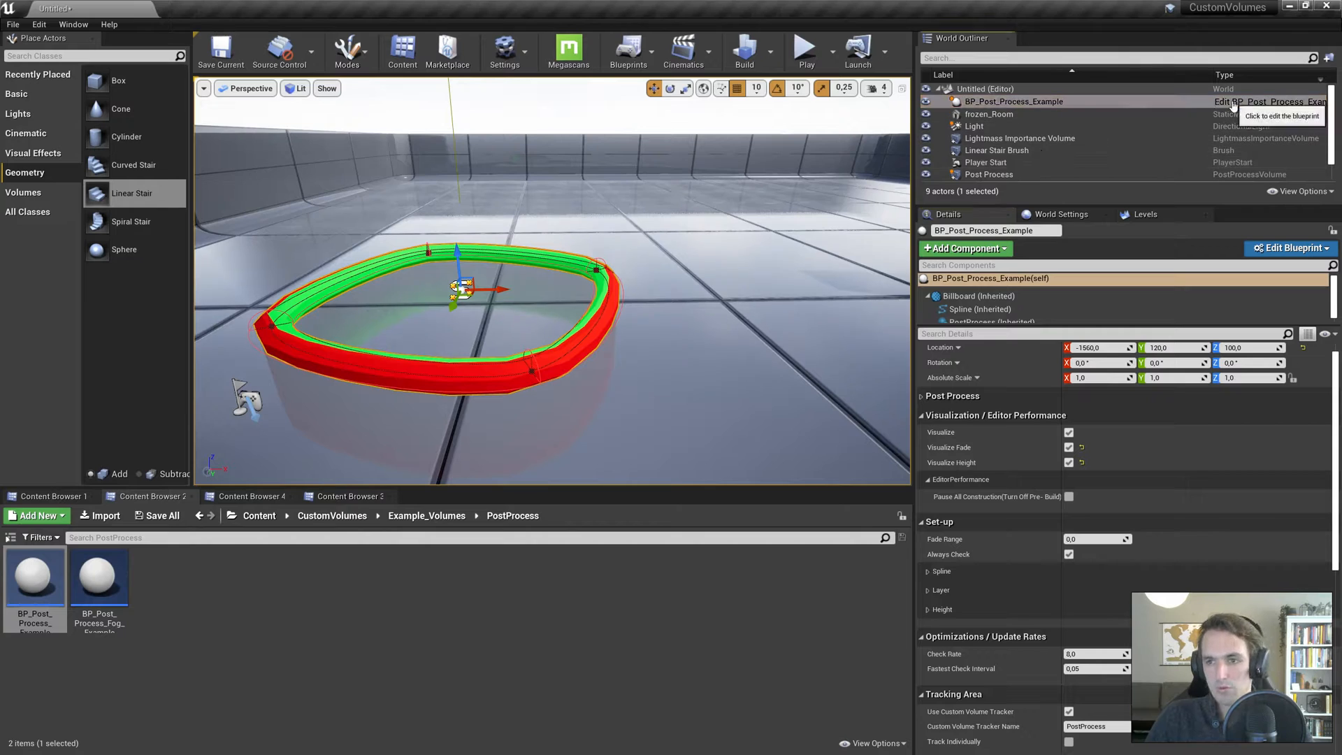
Step: Set Fade Range to 1500, shift the volume across the floor, and play-test it
{"action": "left_click", "coordinate": [1288, 248]}
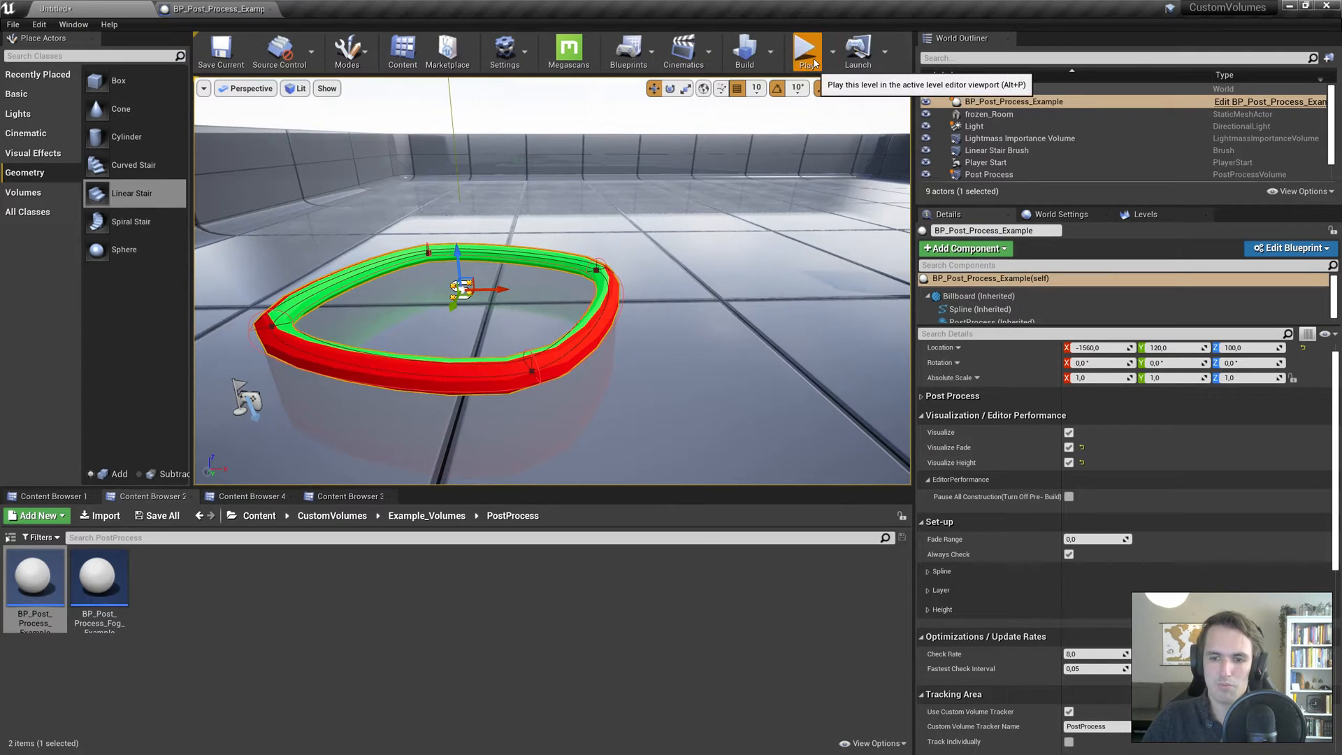
{"action": "left_click", "coordinate": [805, 51]}
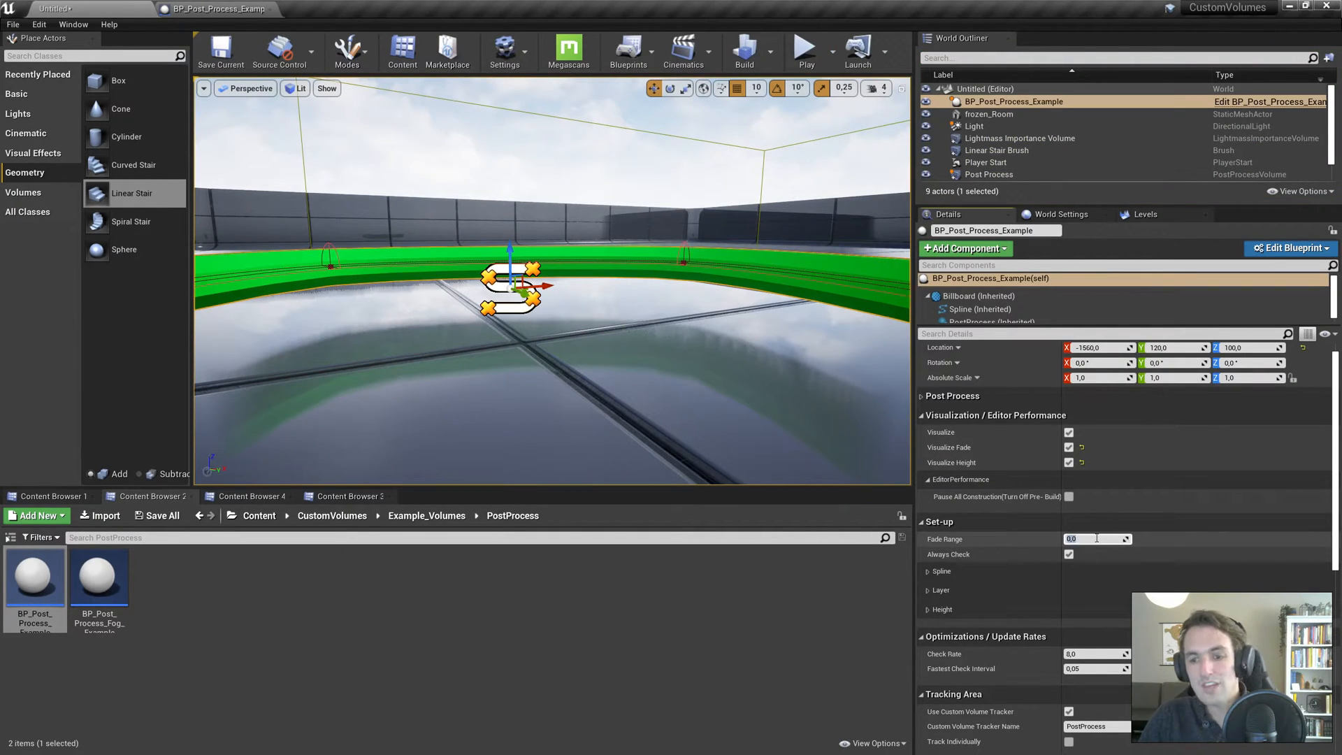
{"action": "type", "text": "1500.0"}
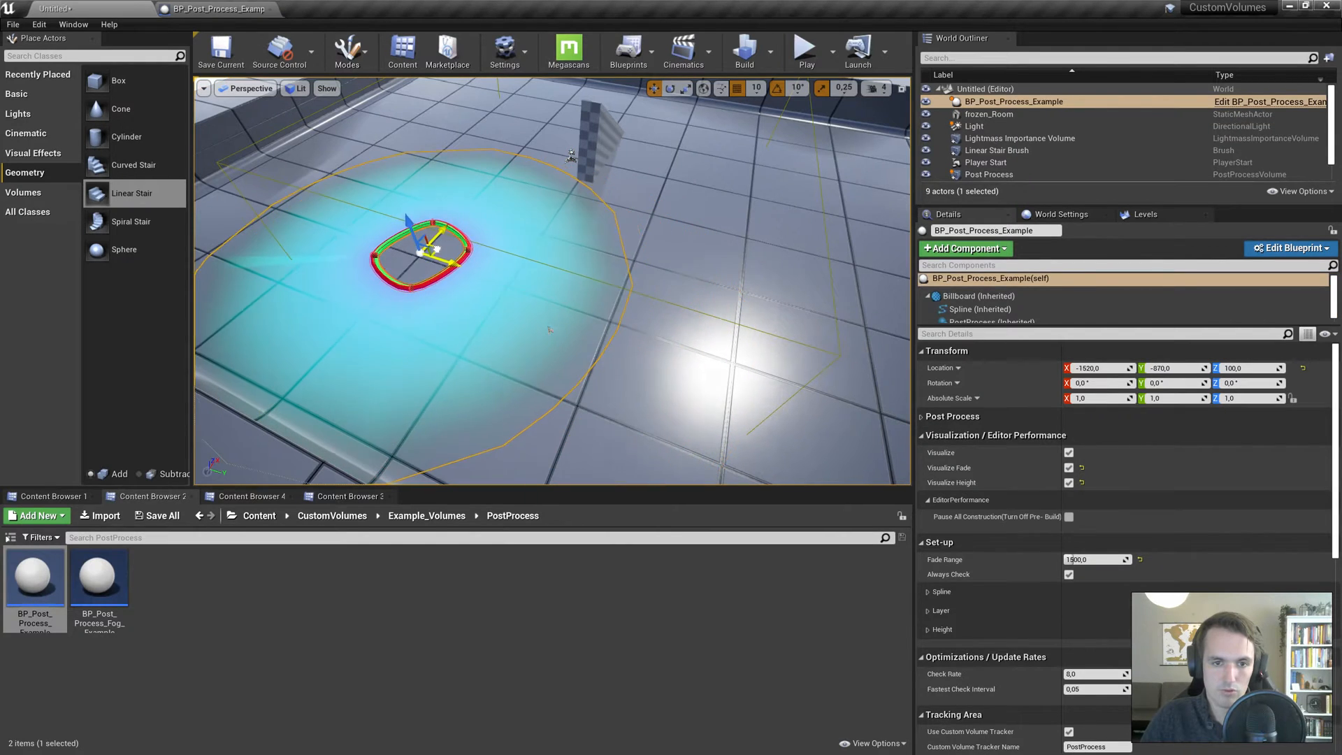
{"action": "left_click_drag", "start_coordinate": [420, 248], "coordinate": [393, 244]}
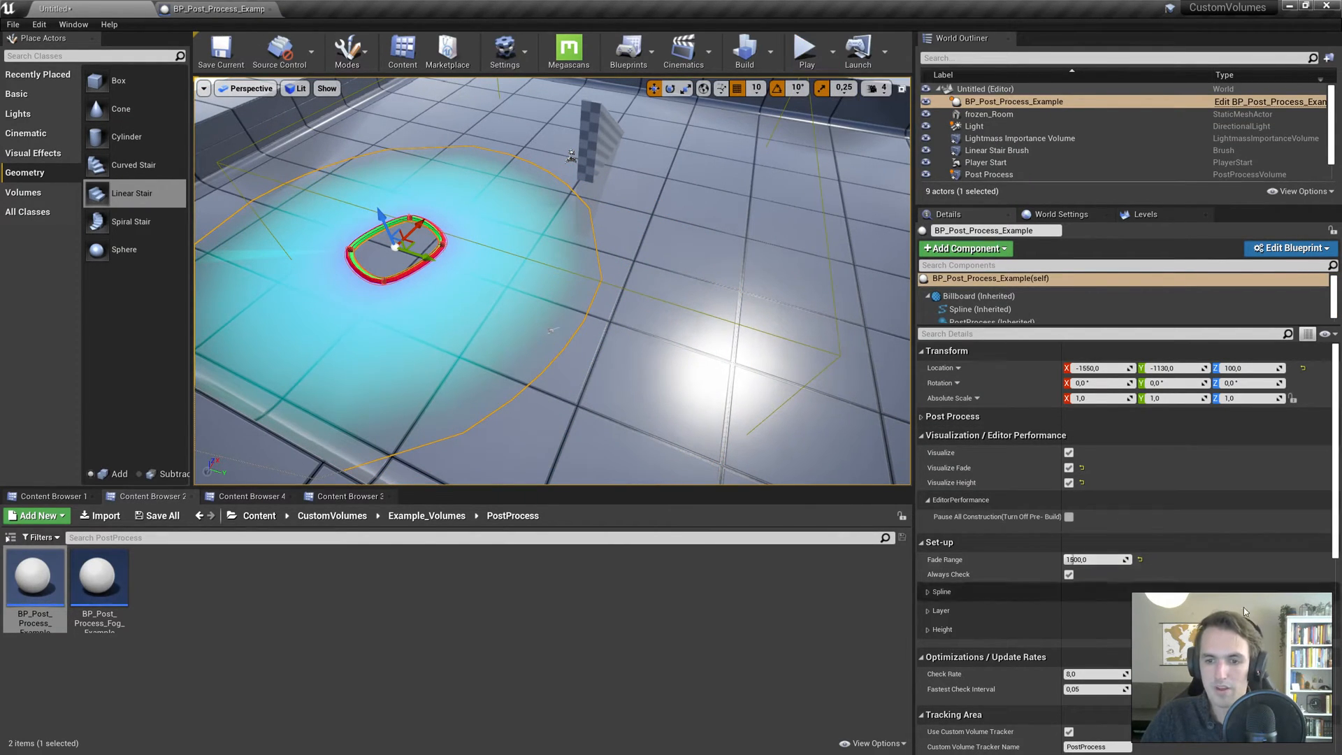
{"action": "left_click", "coordinate": [803, 51]}
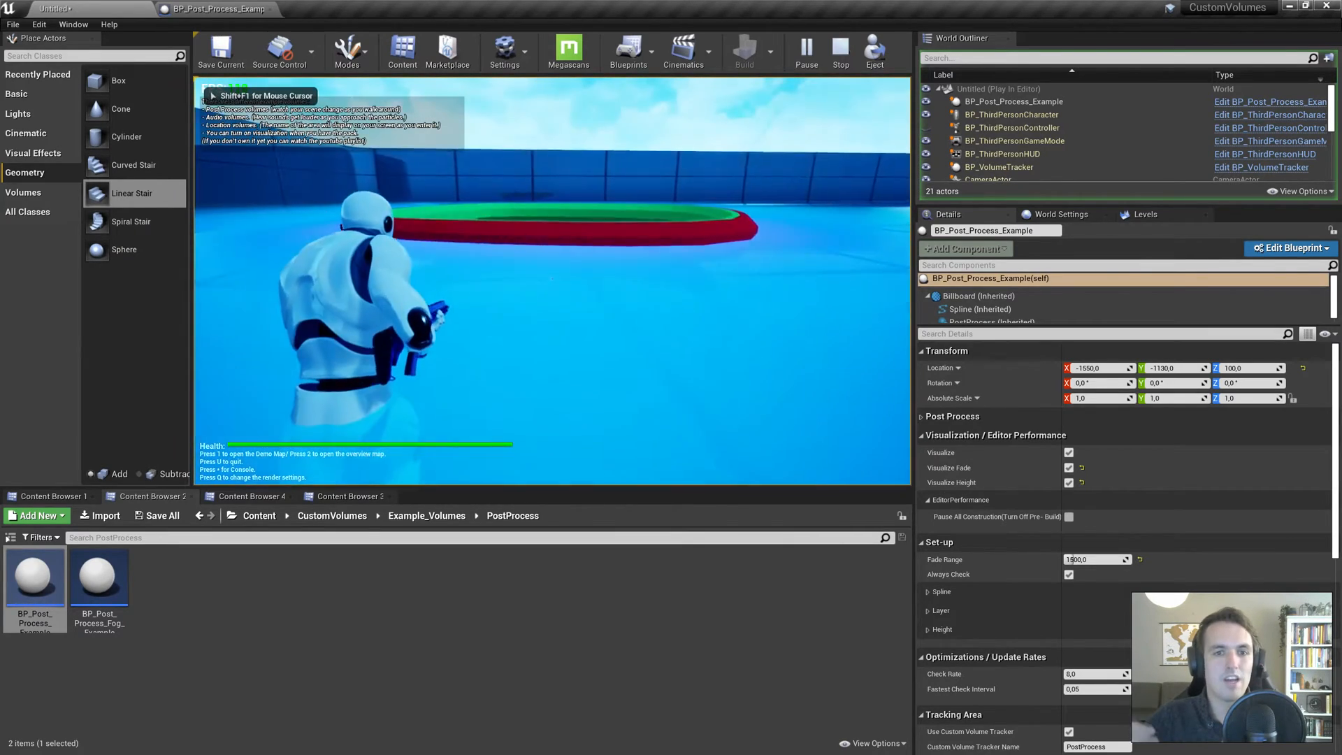
{"action": "left_click", "coordinate": [838, 53]}
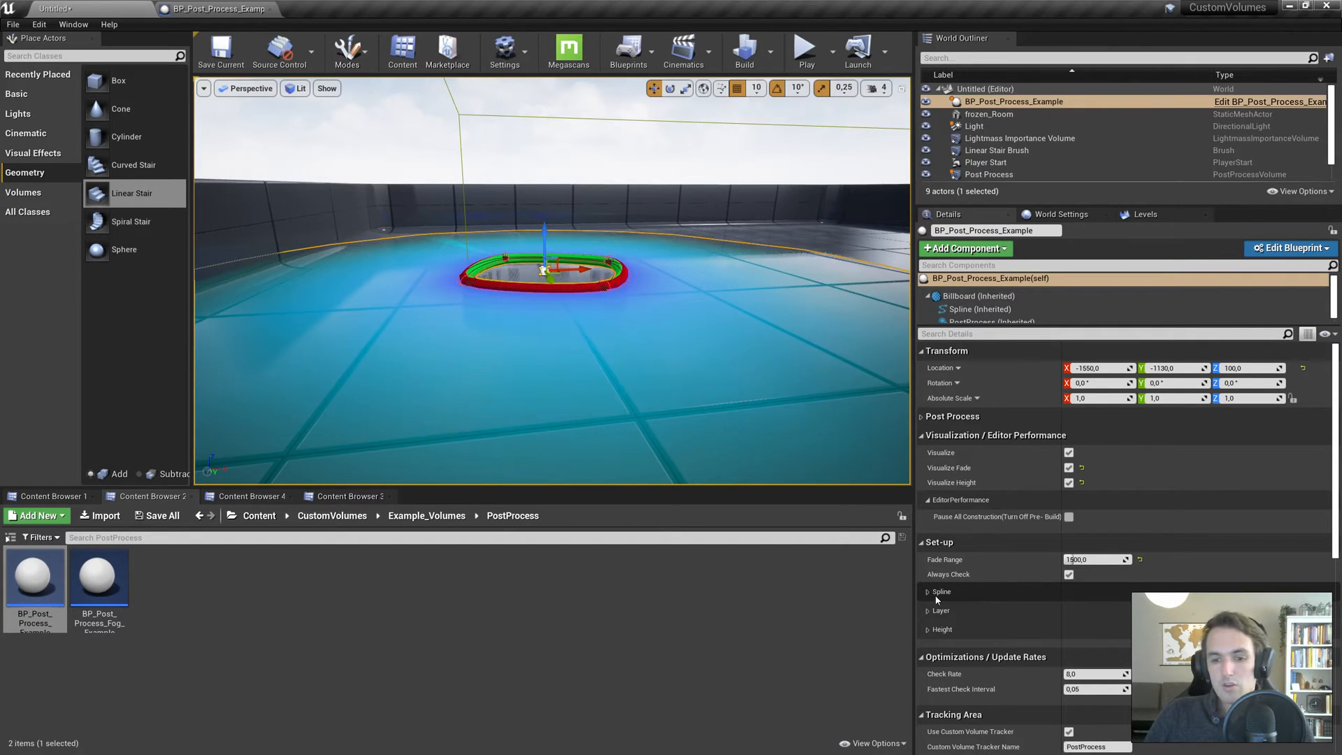
Step: Drag spline points into a large irregular loop and nest a duplicate volume inside it
{"action": "left_click", "coordinate": [927, 591]}
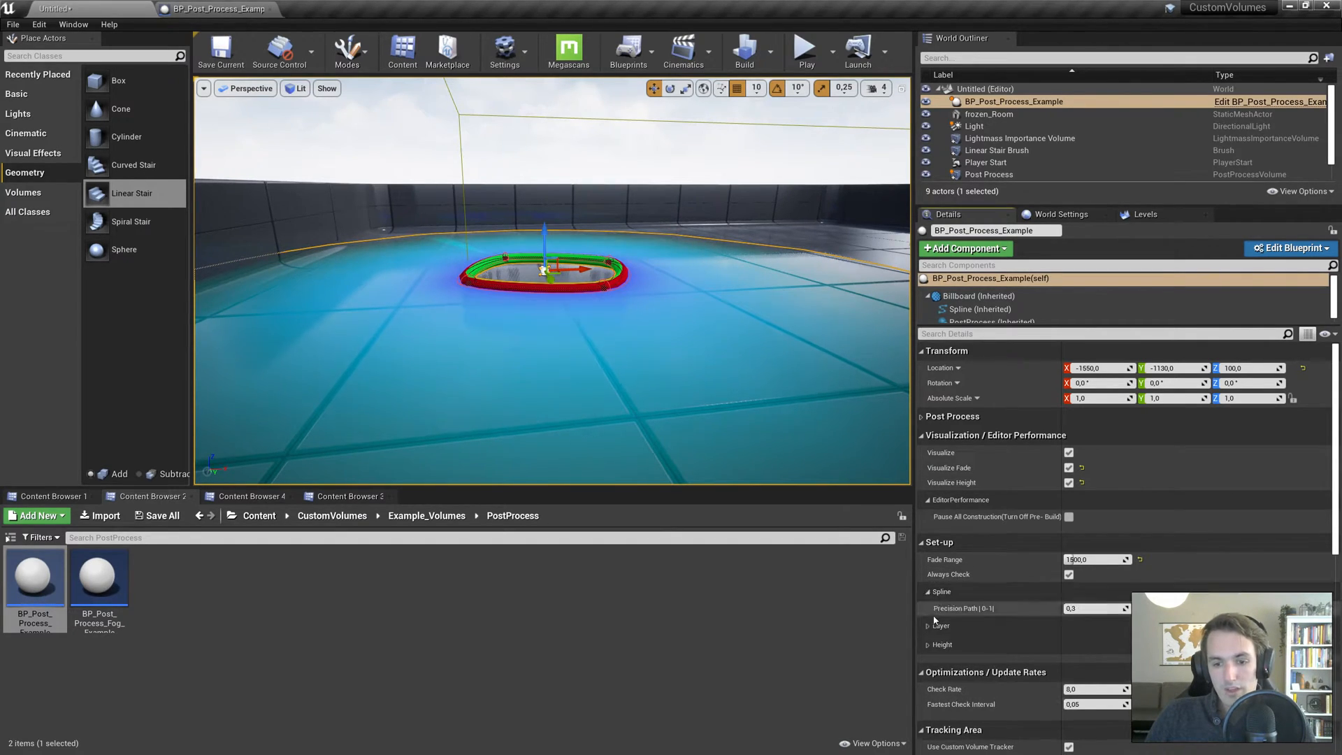
{"action": "left_click", "coordinate": [929, 624]}
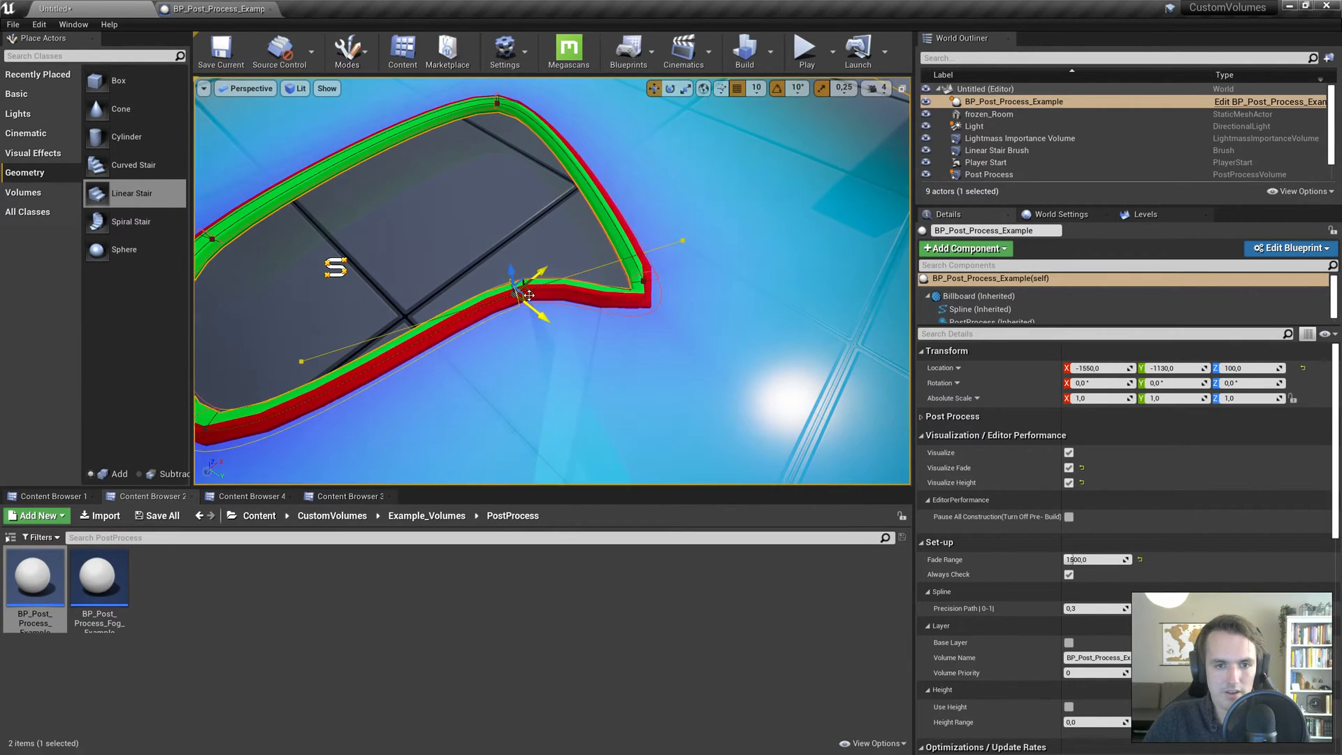
{"action": "left_click_drag", "start_coordinate": [526, 295], "coordinate": [360, 347]}
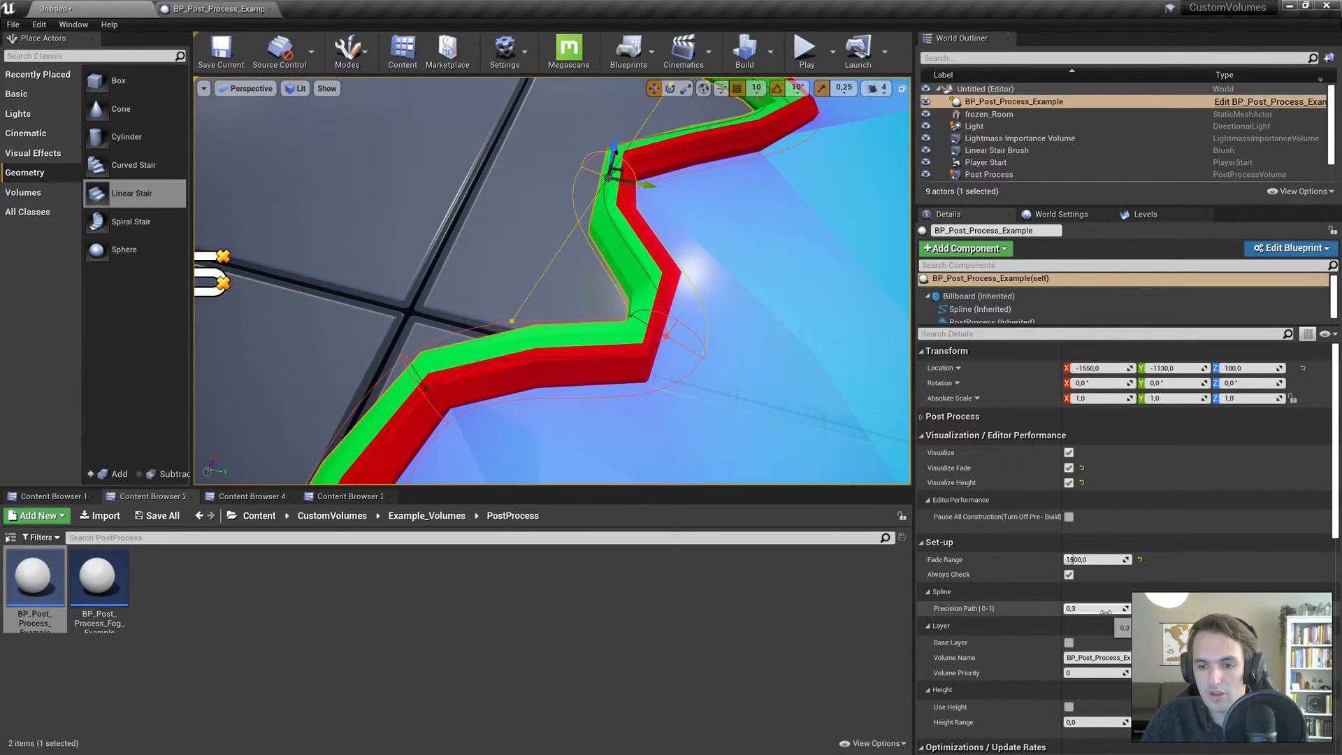
{"action": "left_click", "coordinate": [929, 592]}
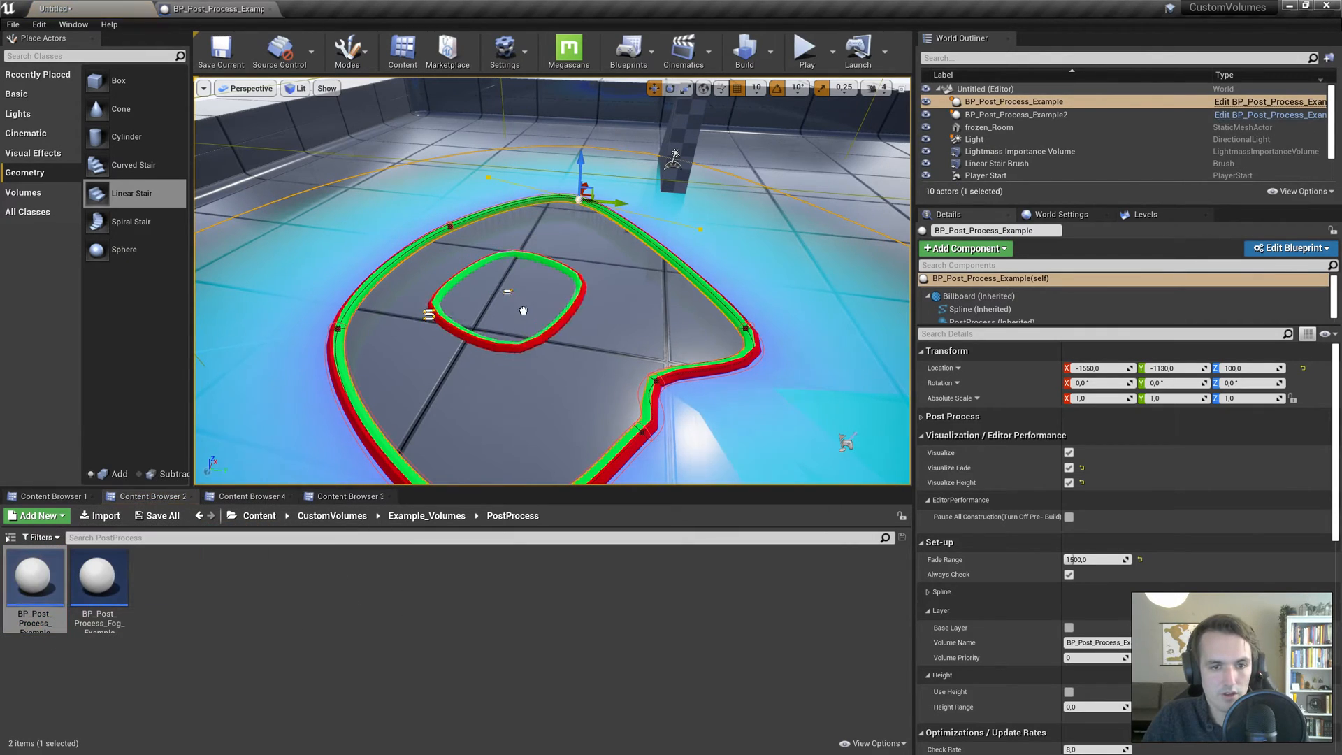
Step: Name both layers TOWN, give the inner volume priority 1 and hide its visualization
{"action": "left_click", "coordinate": [1013, 114]}
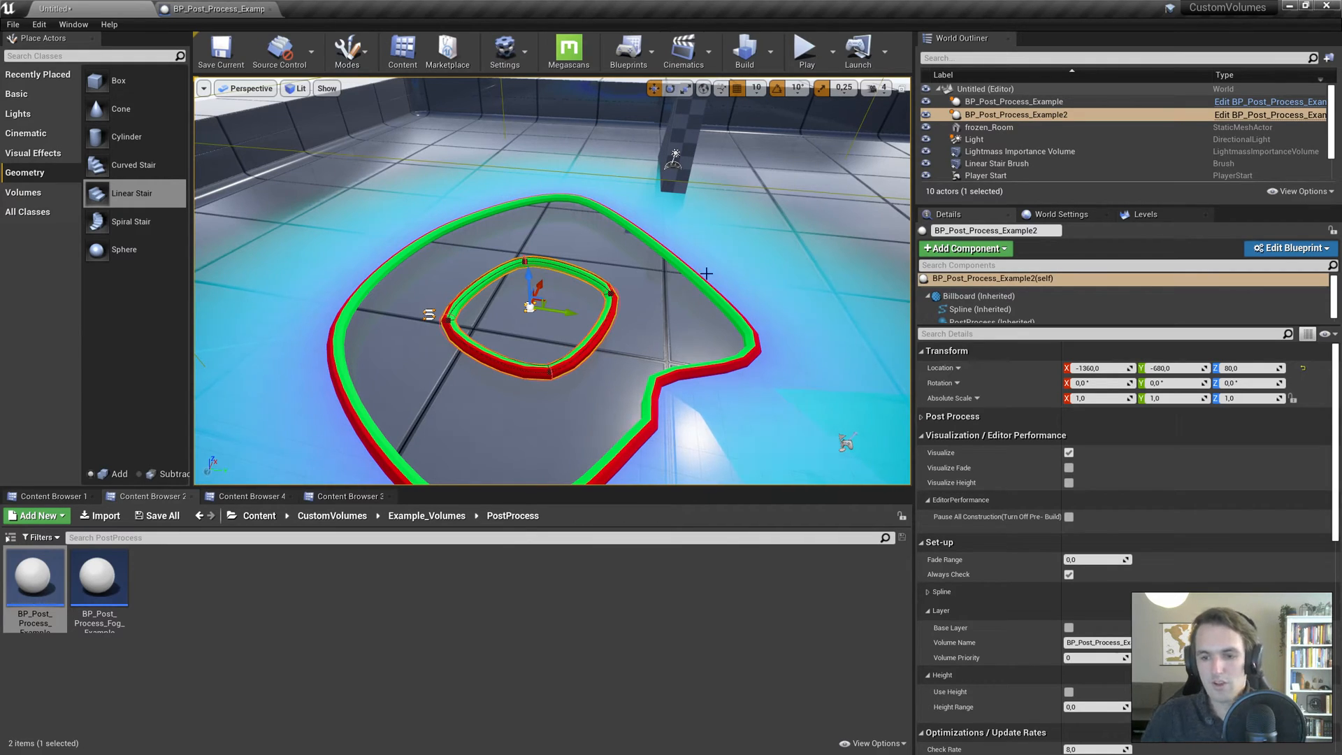
{"action": "mouse_move", "coordinate": [861, 369]}
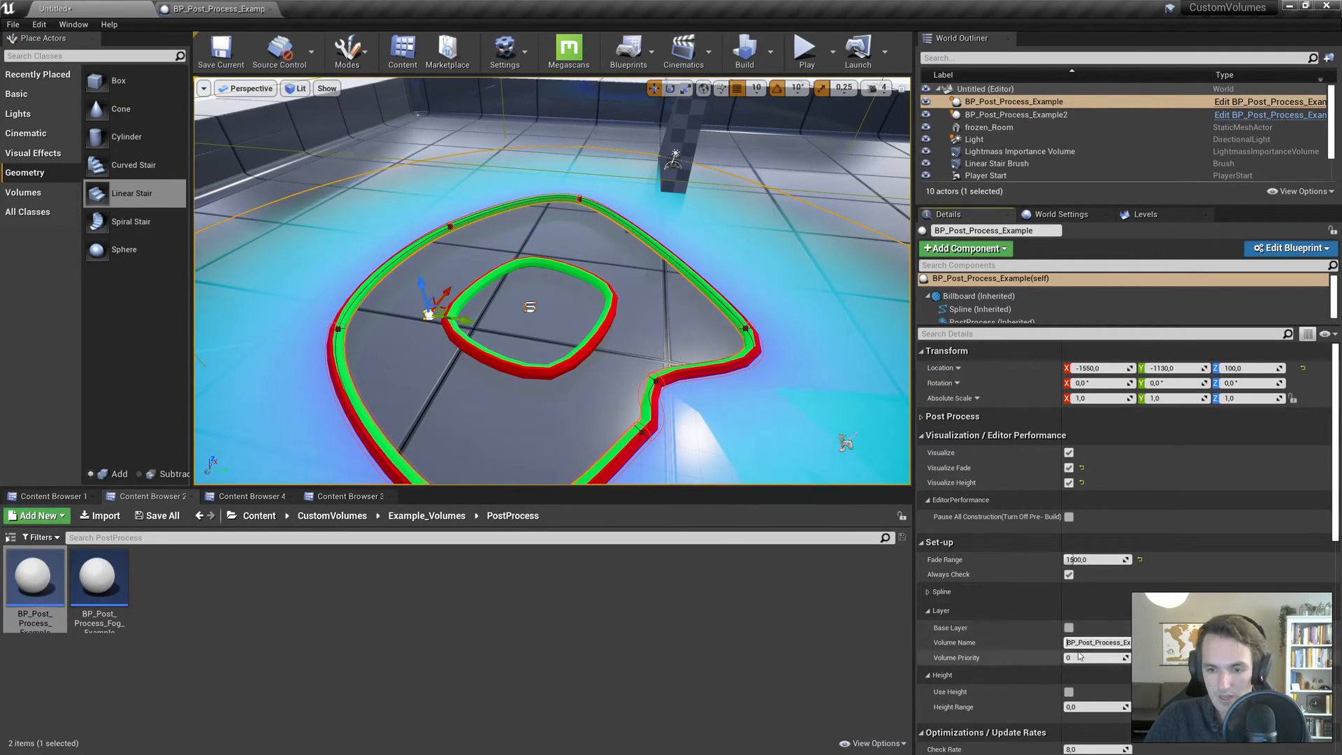
{"action": "type", "text": "TOWN"}
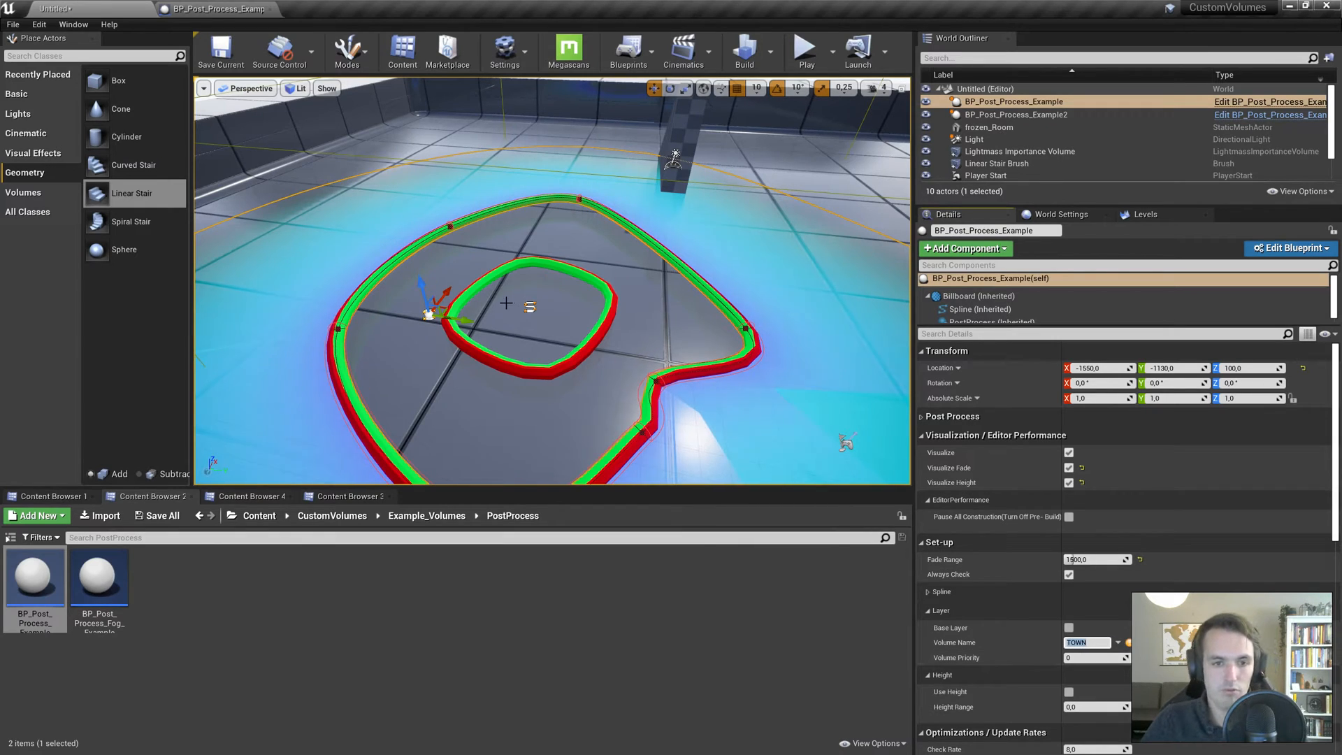
{"action": "left_click", "coordinate": [988, 127]}
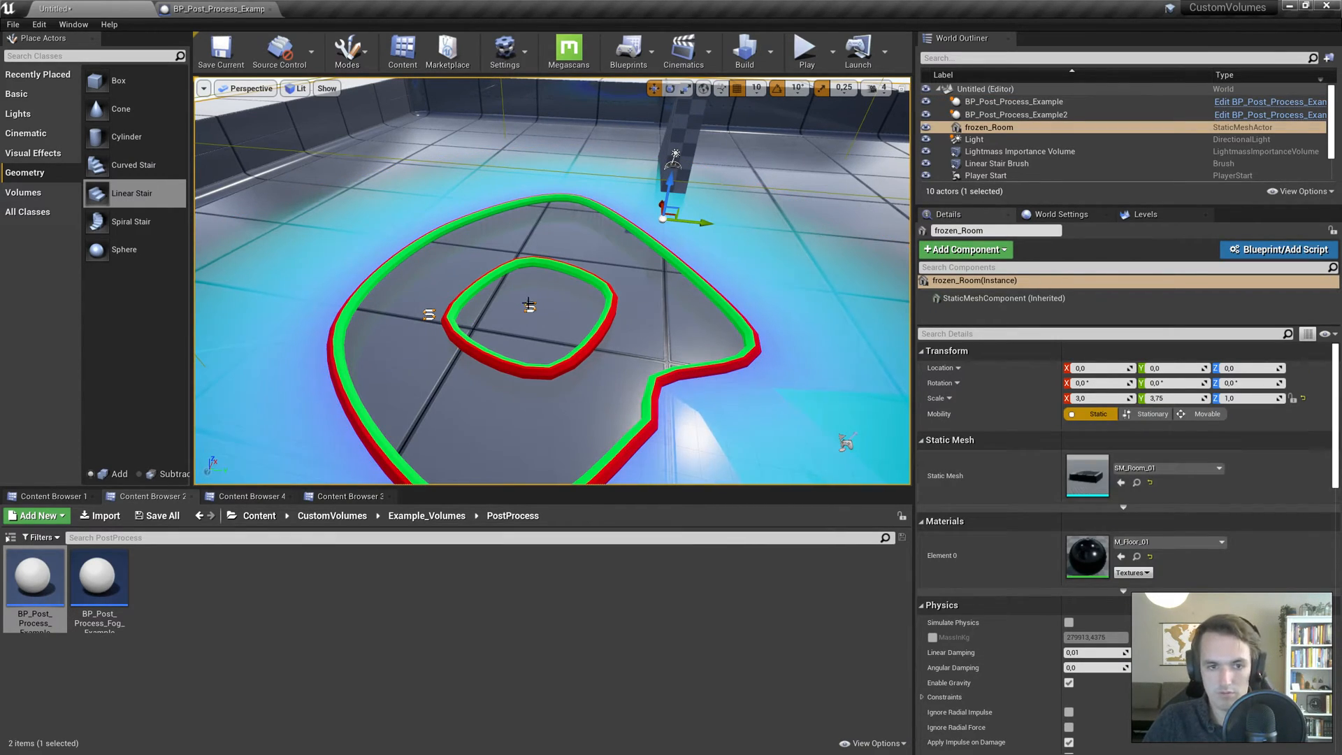
{"action": "left_click", "coordinate": [1013, 114]}
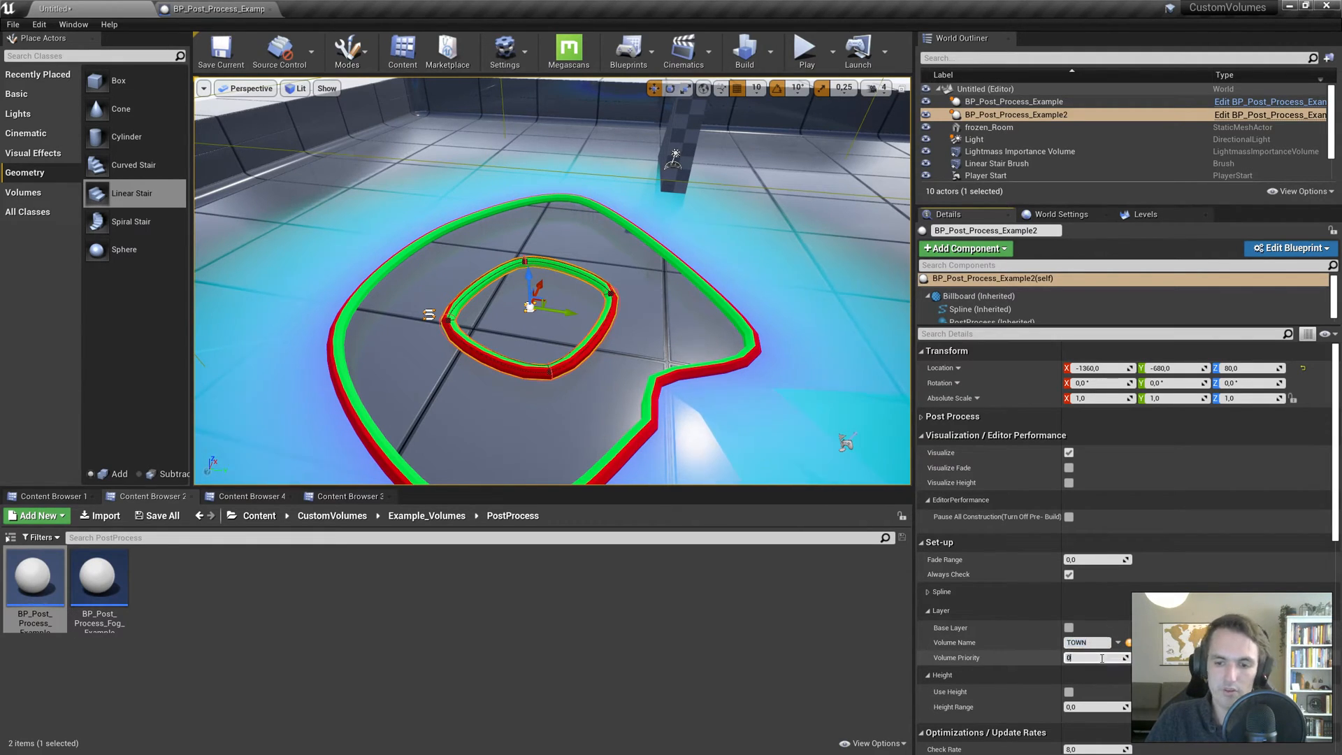
{"action": "type", "text": "1"}
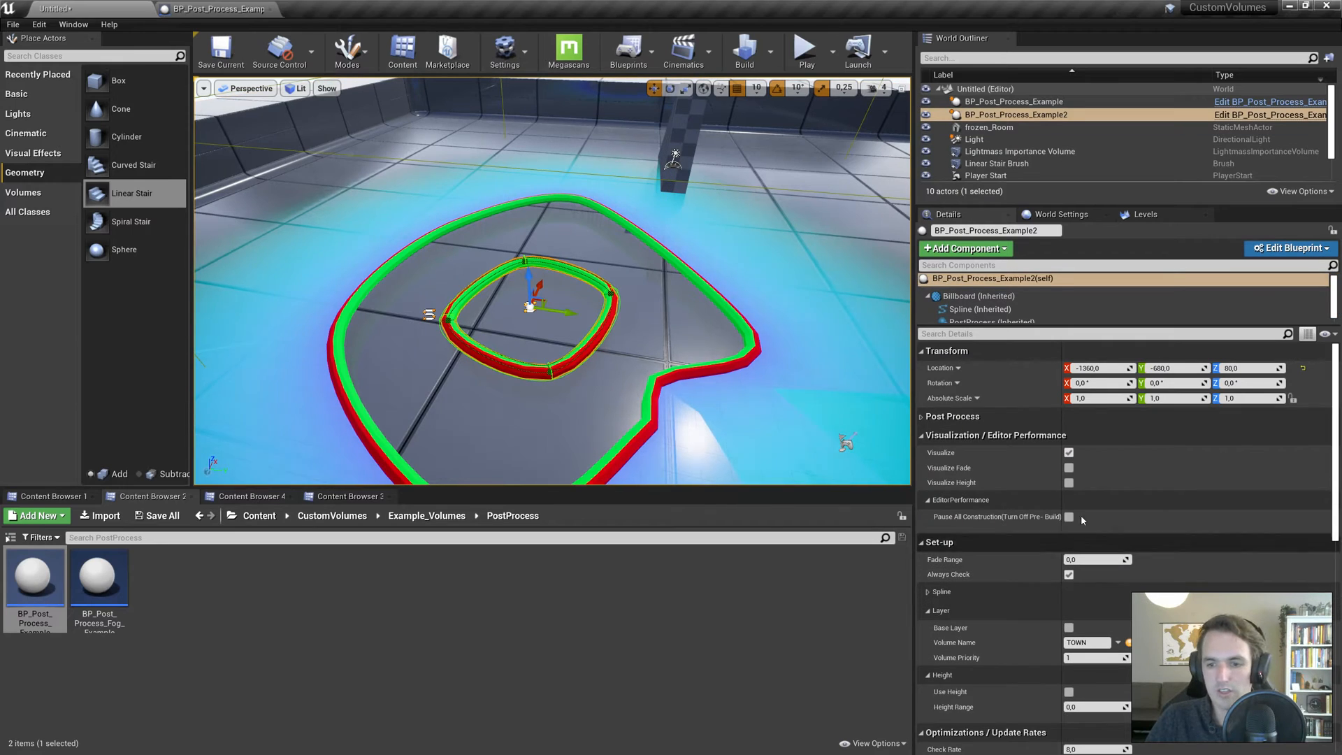
{"action": "left_click", "coordinate": [1068, 452]}
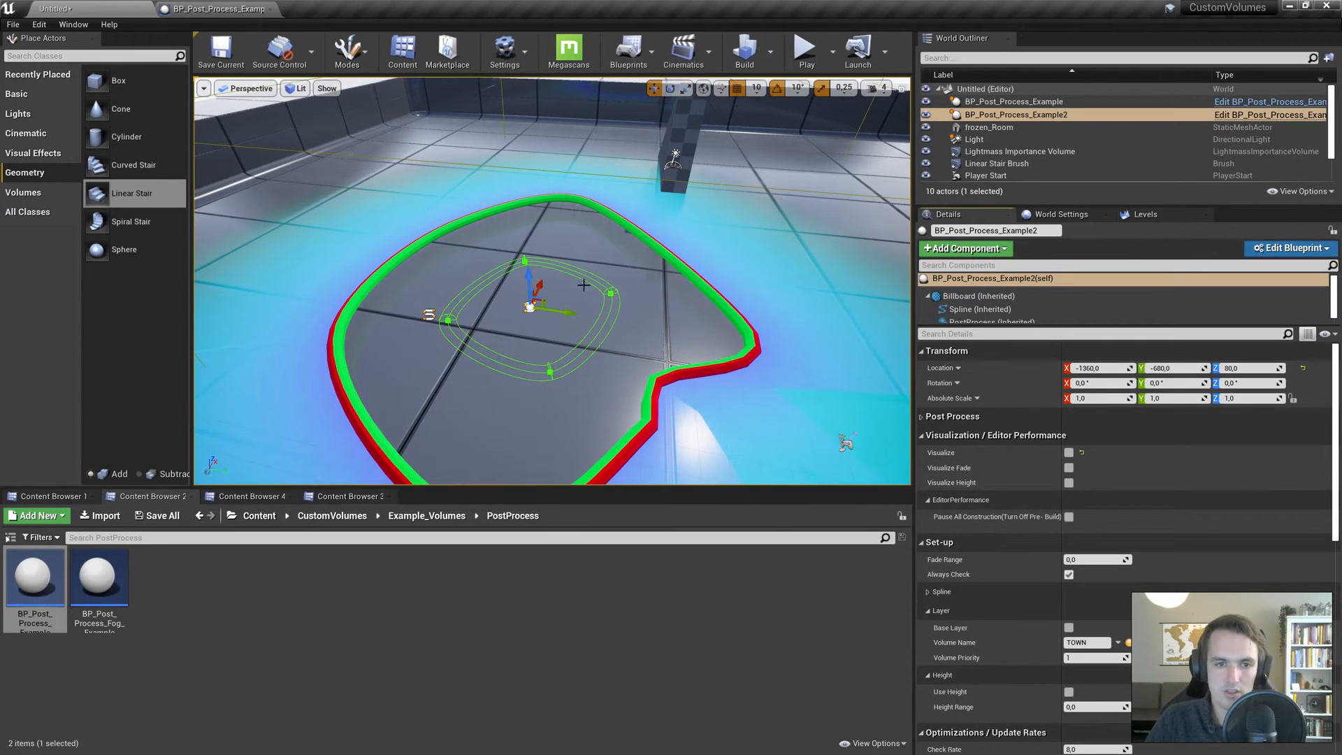
{"action": "left_click", "coordinate": [1013, 101]}
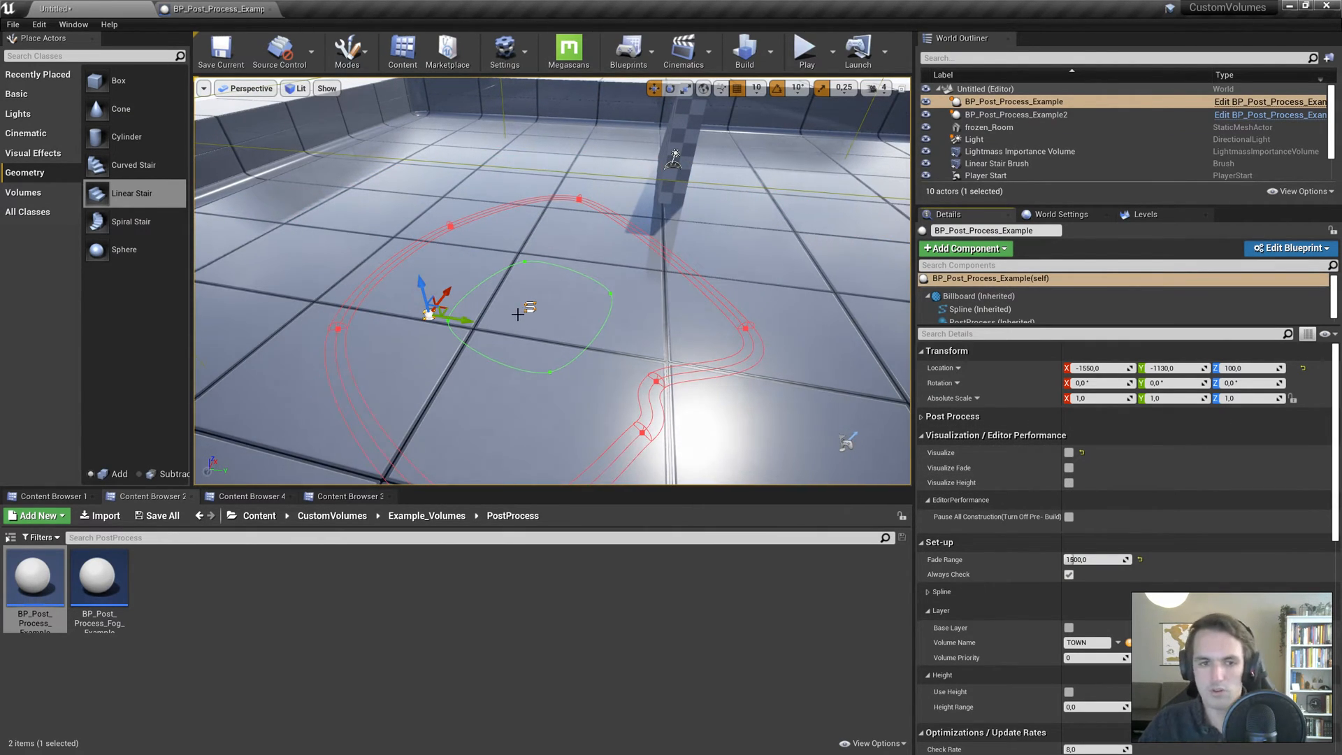
Step: Flag the outer volume as Base Layer and untick Always Check on the inner volume
{"action": "left_click", "coordinate": [1013, 114]}
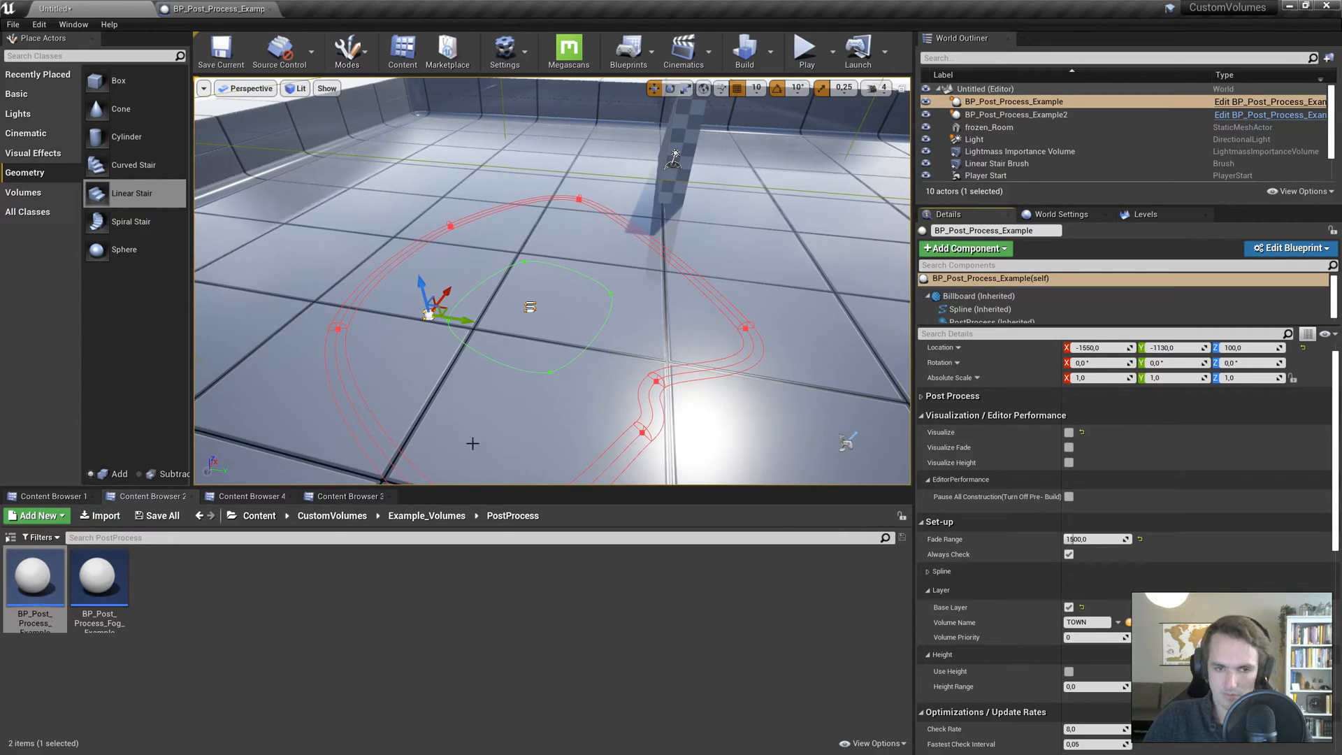
{"action": "left_click", "coordinate": [1013, 114]}
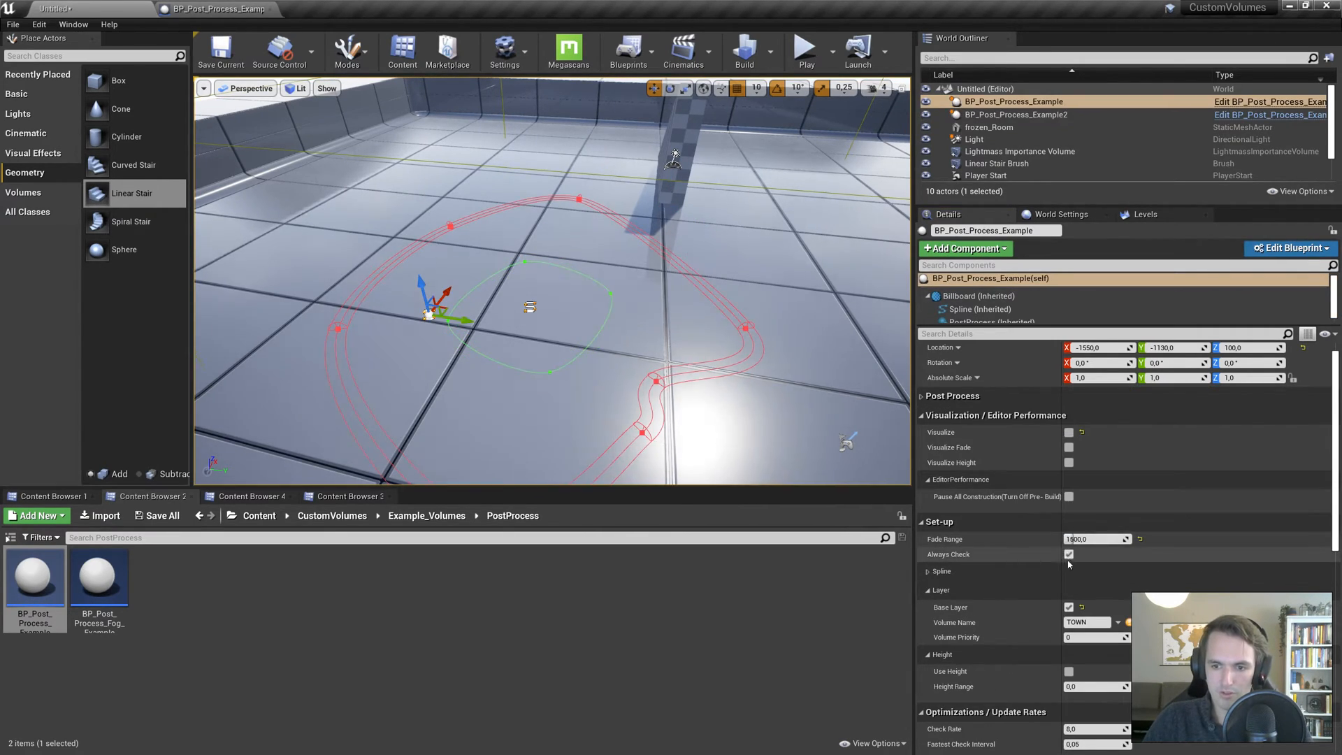
{"action": "left_click", "coordinate": [1013, 114]}
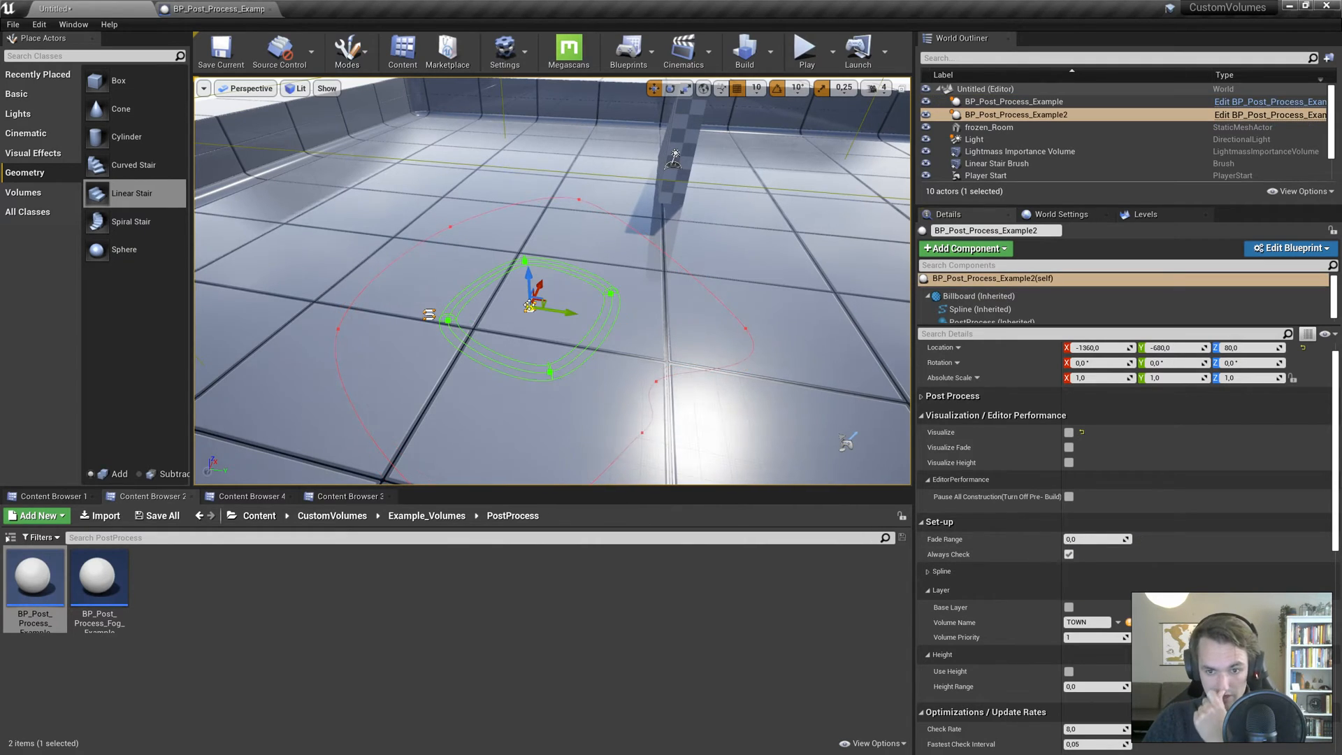
{"action": "left_click", "coordinate": [1068, 554]}
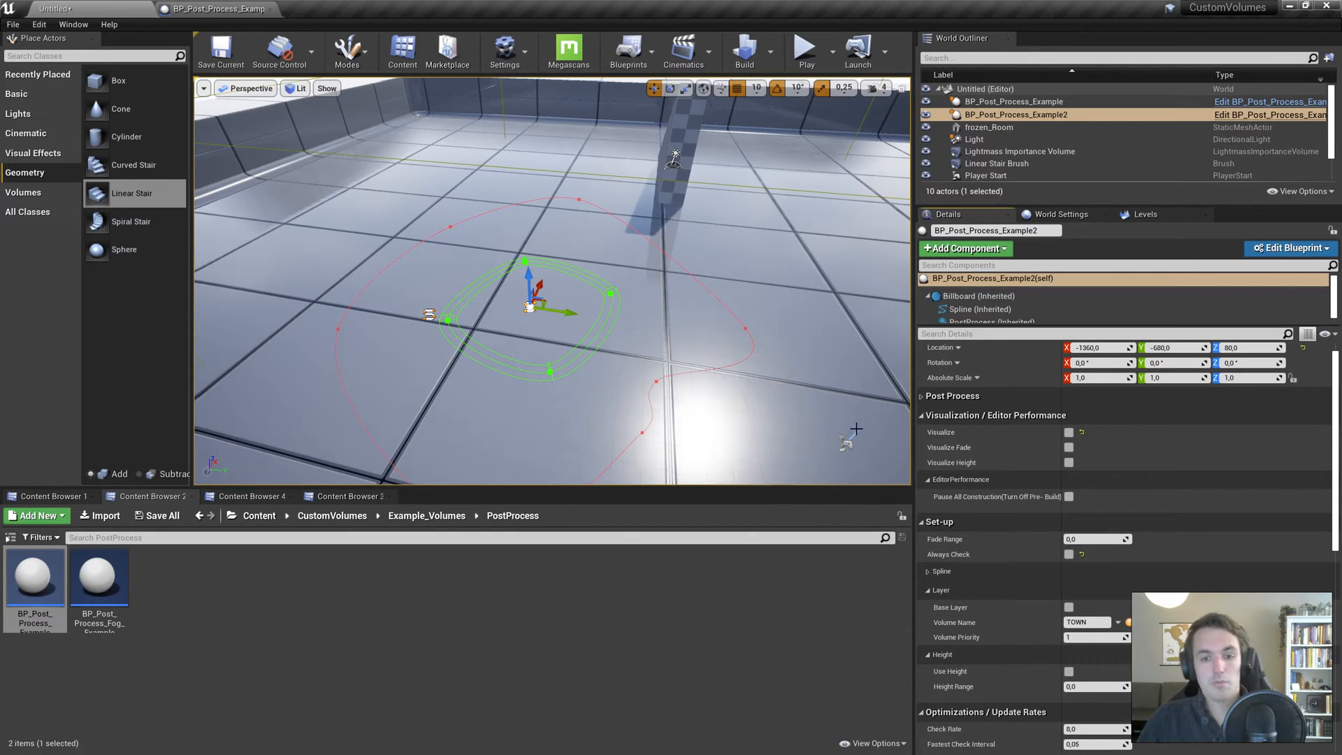
Step: Untick Always Check on the outer volume too, then return to the inner volume
{"action": "left_click", "coordinate": [986, 175]}
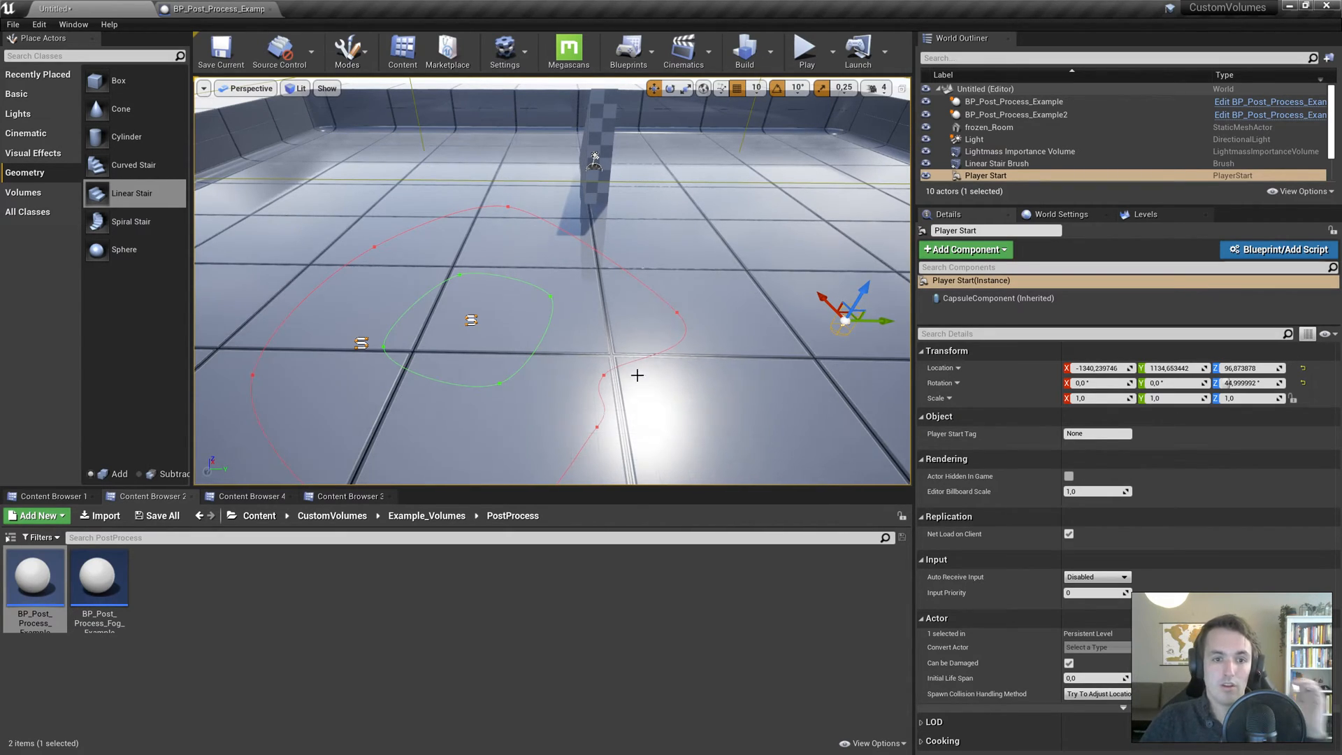
{"action": "left_click", "coordinate": [990, 126]}
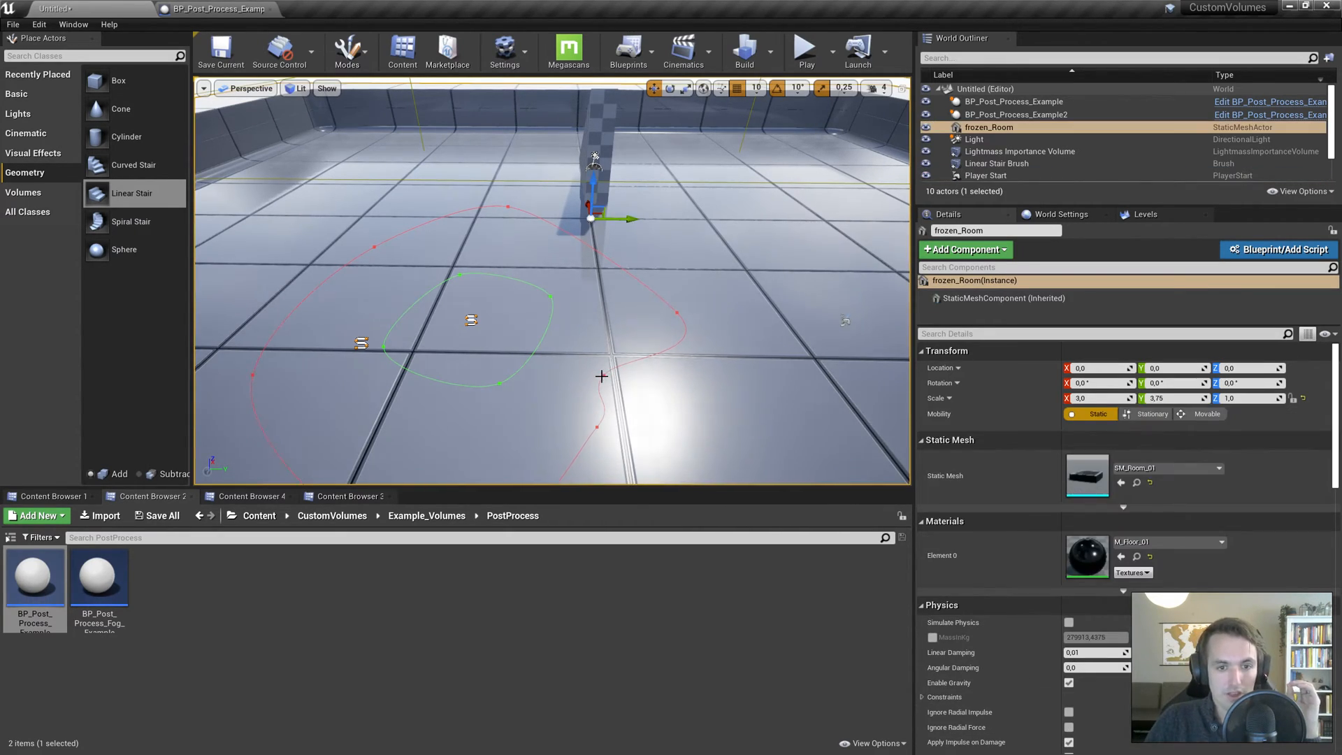
{"action": "left_click", "coordinate": [1013, 100]}
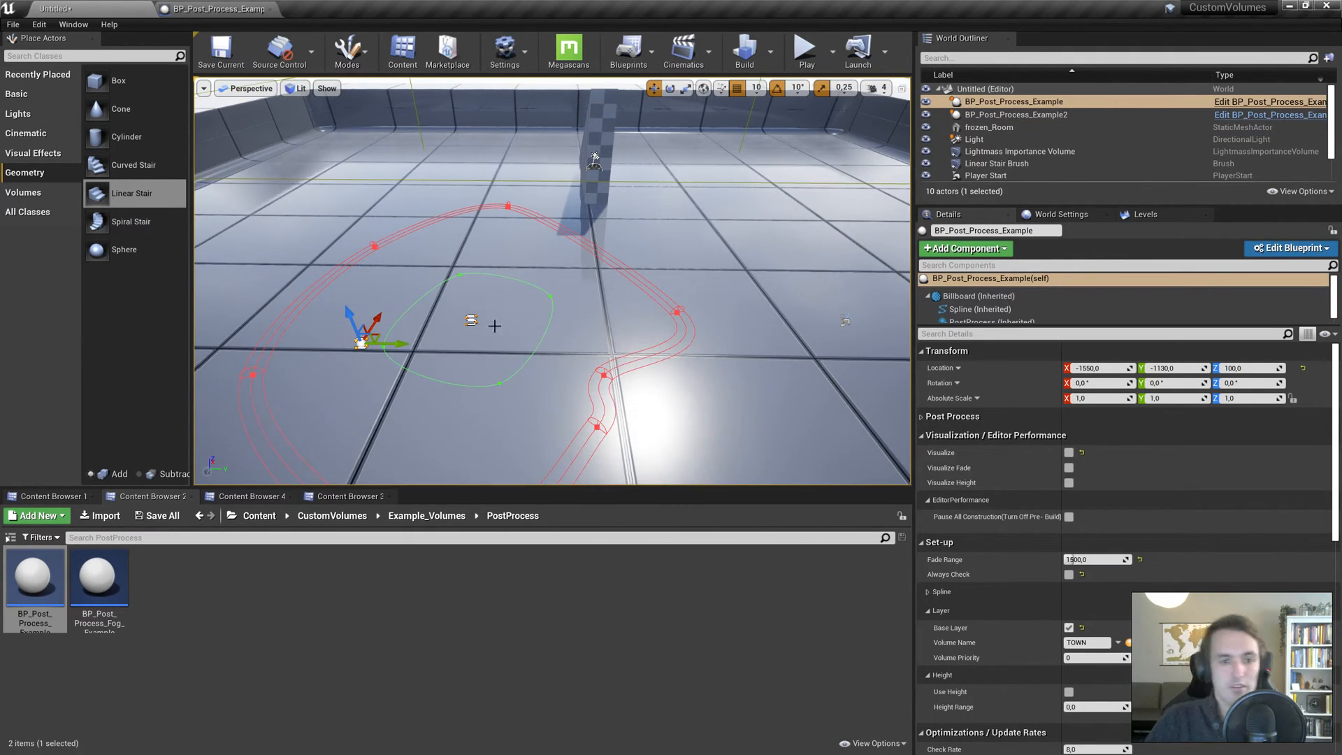
{"action": "left_click", "coordinate": [1013, 114]}
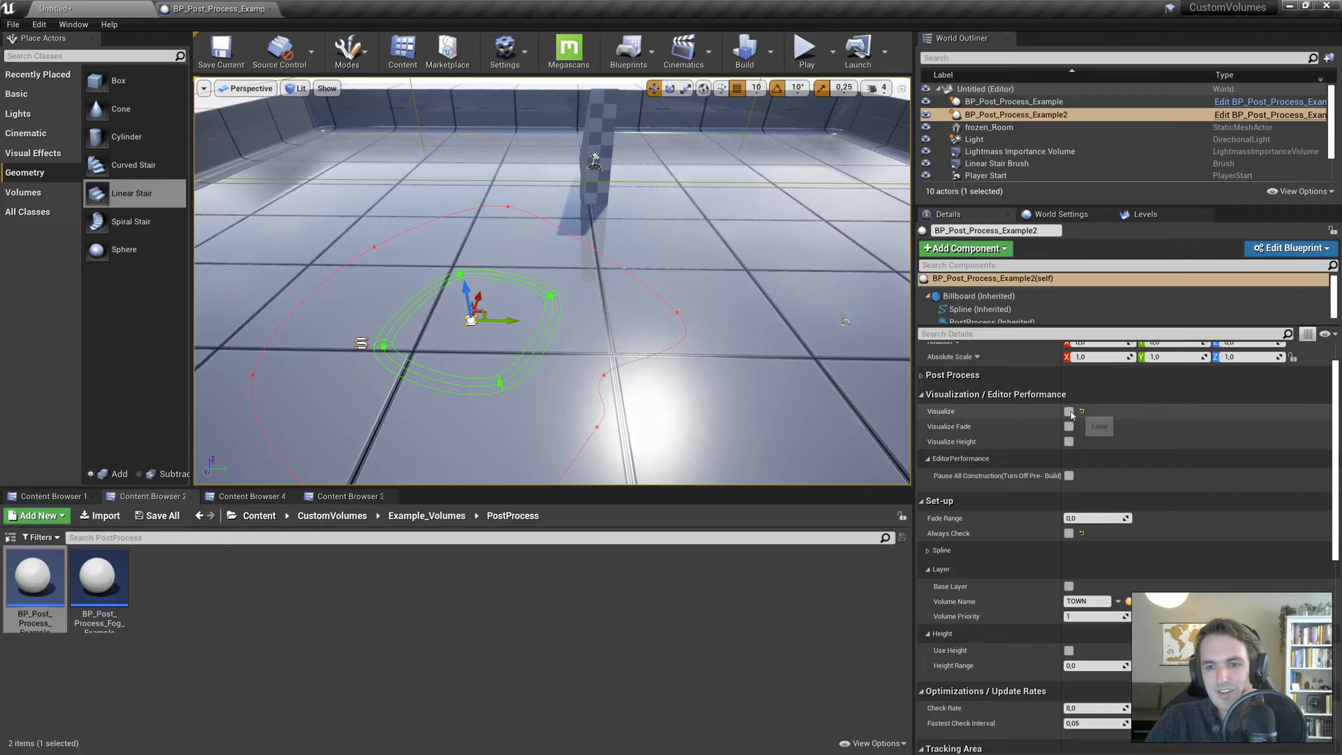
Step: Visualize the inner volume, give it a 1000 fade range and switch Always Check on
{"action": "left_click", "coordinate": [1067, 411]}
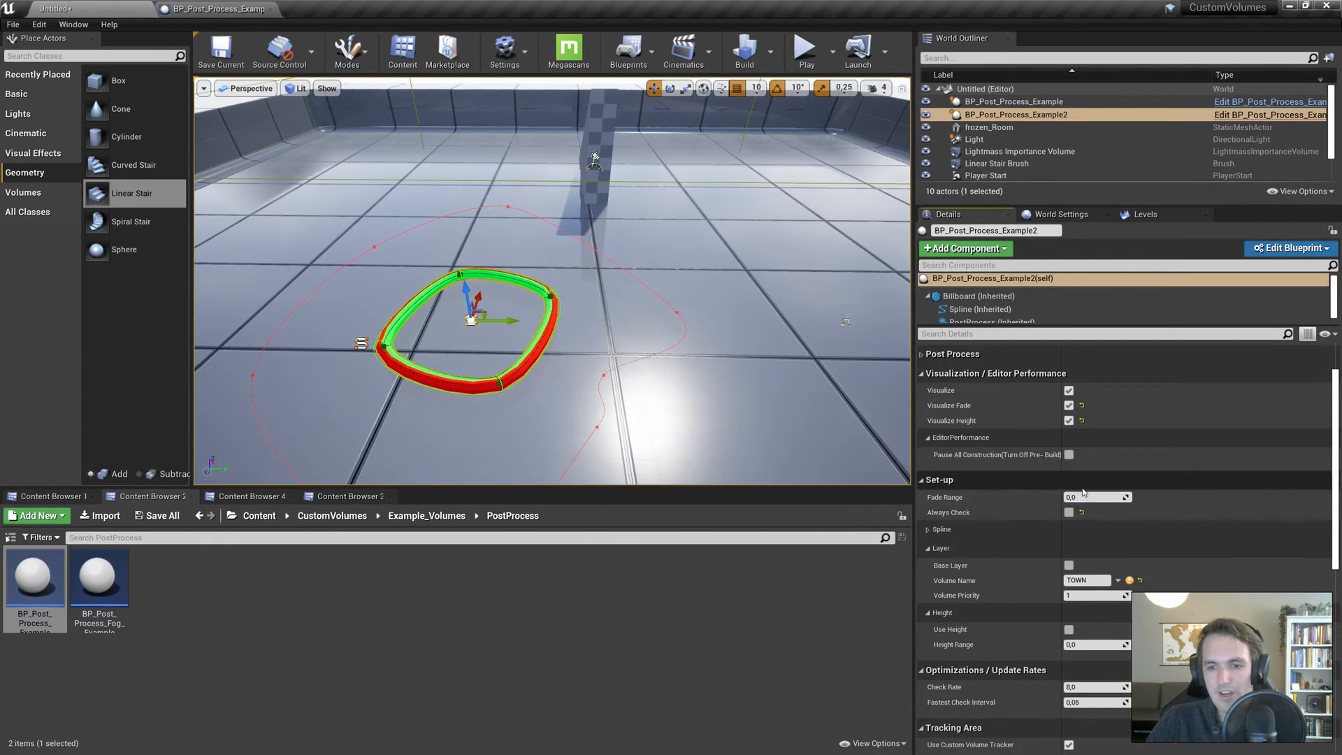
{"action": "type", "text": "1000,0"}
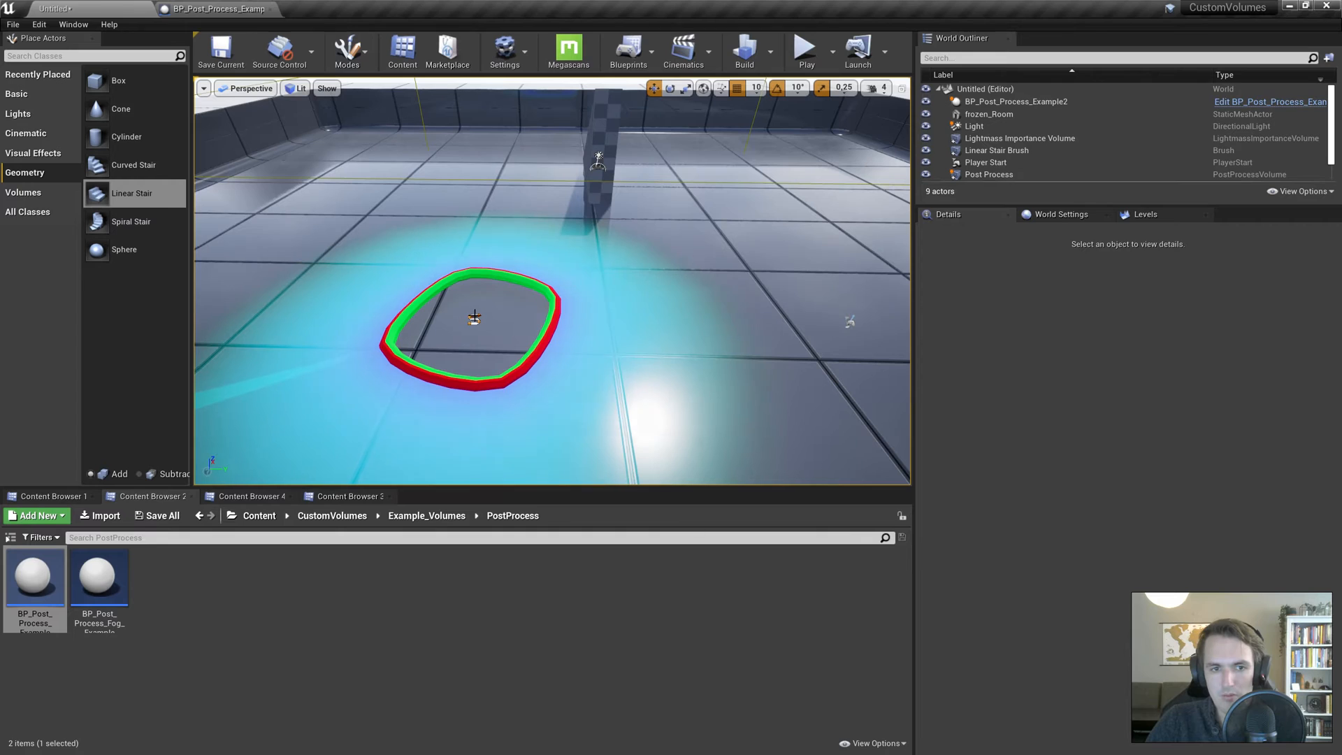
{"action": "left_click", "coordinate": [1015, 100]}
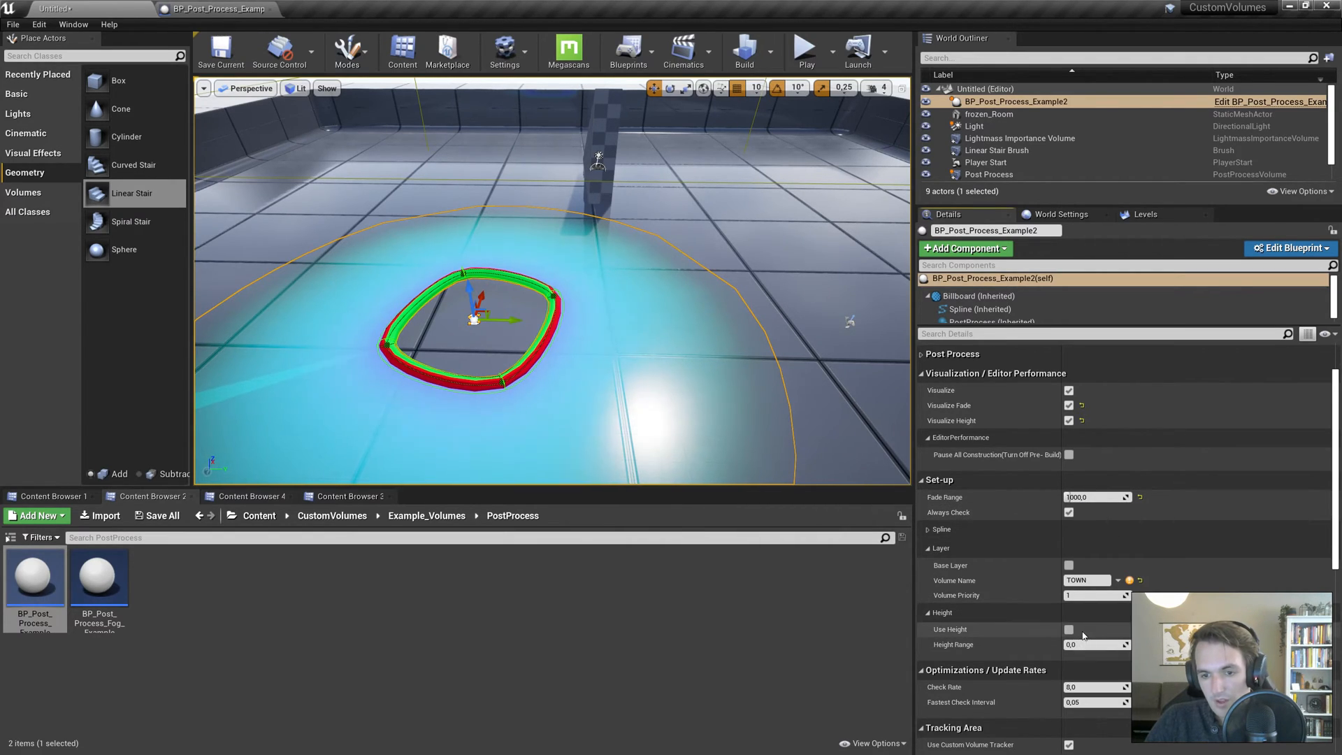
{"action": "left_click", "coordinate": [1068, 629]}
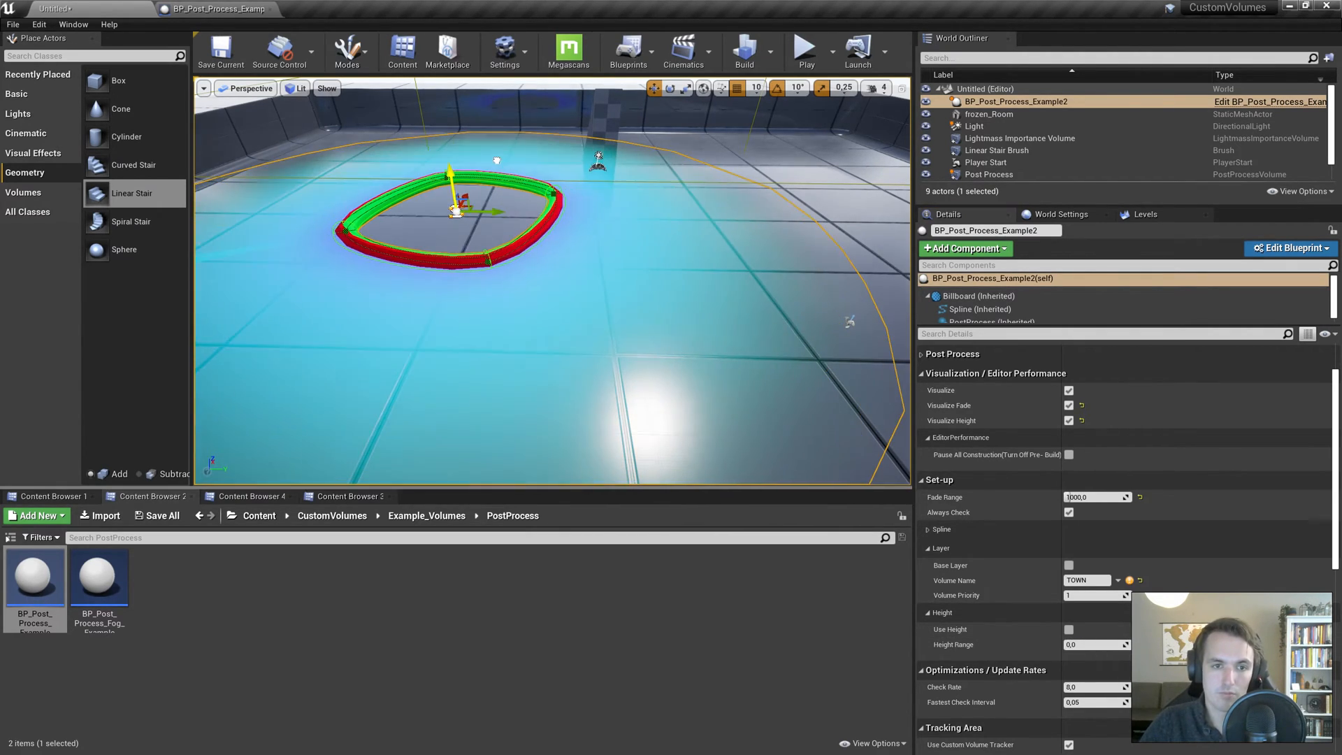
{"action": "left_click", "coordinate": [803, 53]}
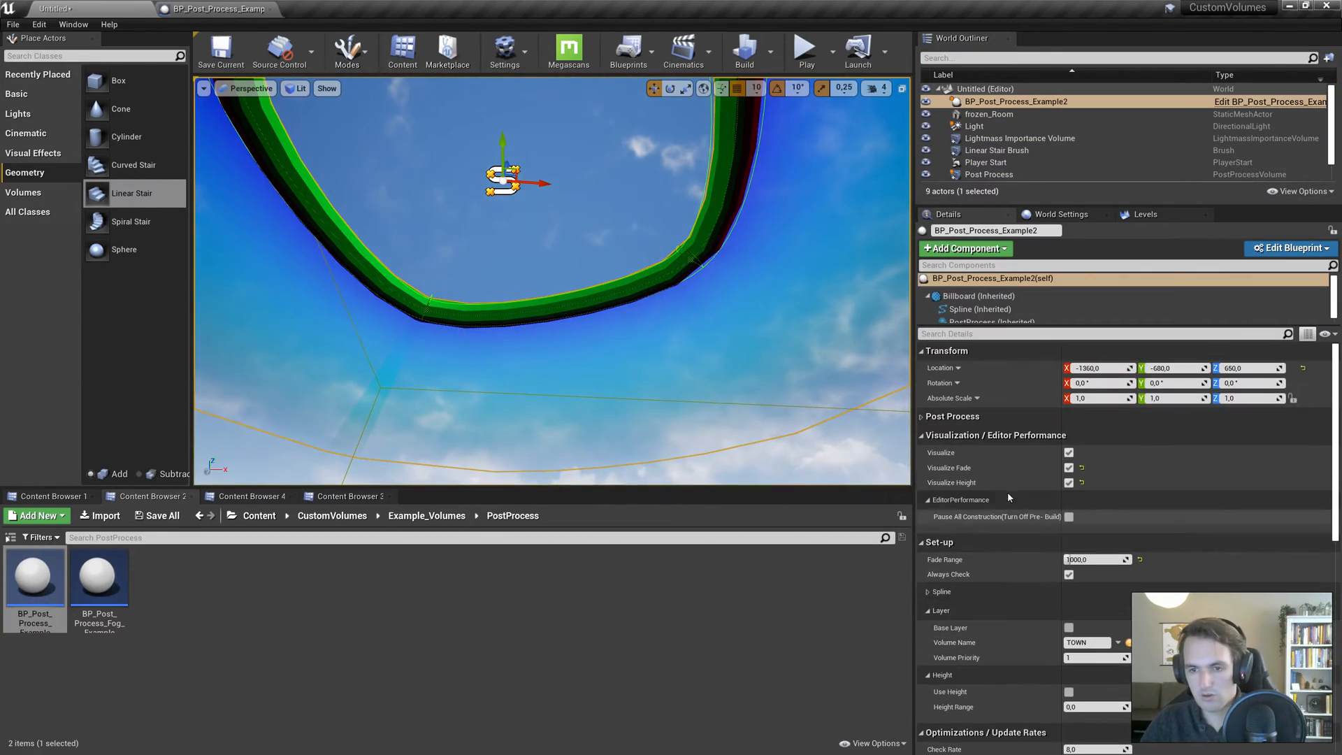
Step: Play-test, then enable Use Height with a 250 Height Range on the inner volume
{"action": "left_click", "coordinate": [922, 416]}
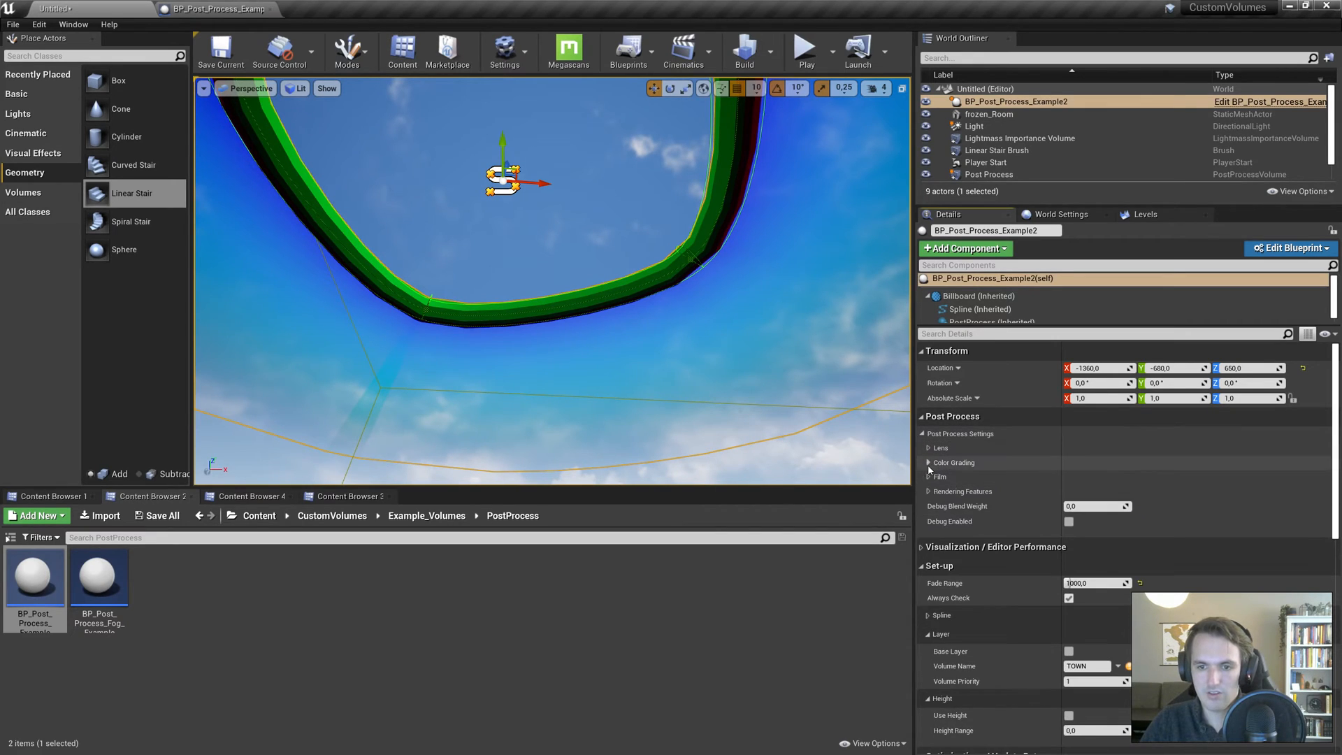
{"action": "left_click", "coordinate": [929, 462]}
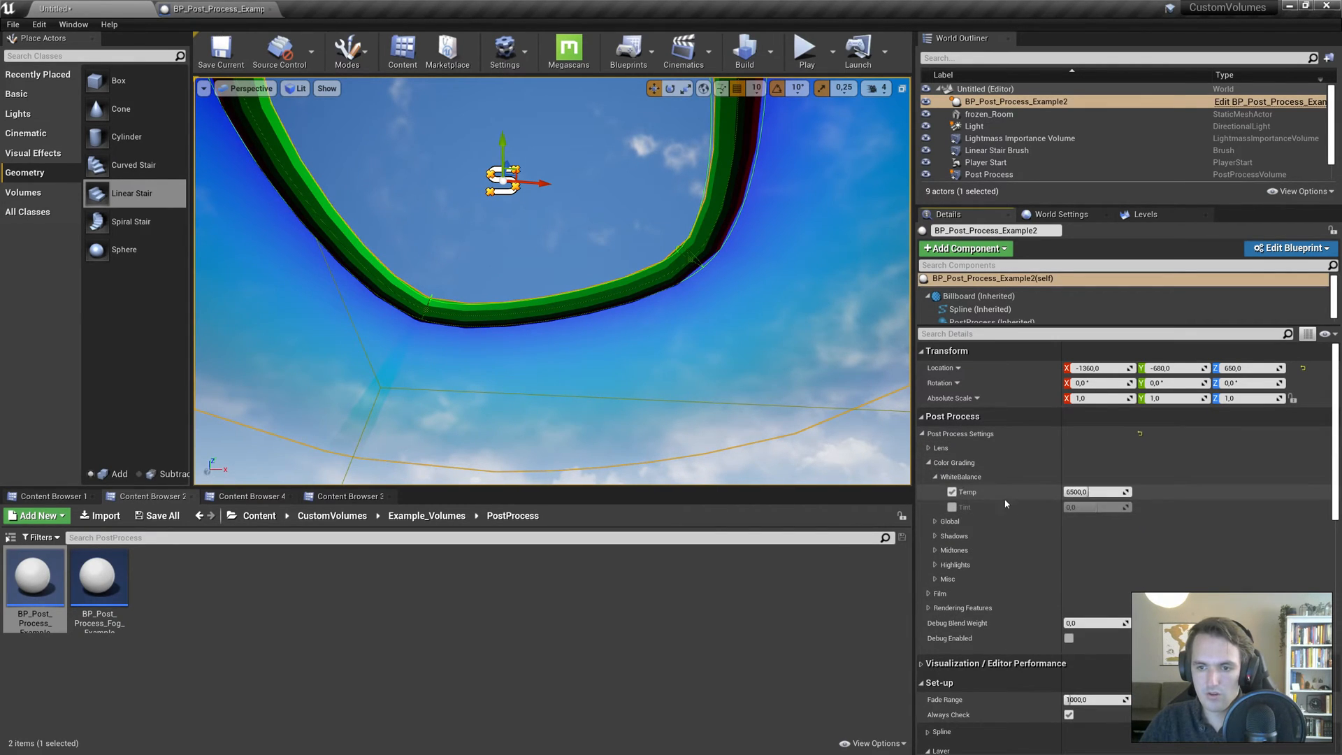
{"action": "left_click", "coordinate": [936, 477]}
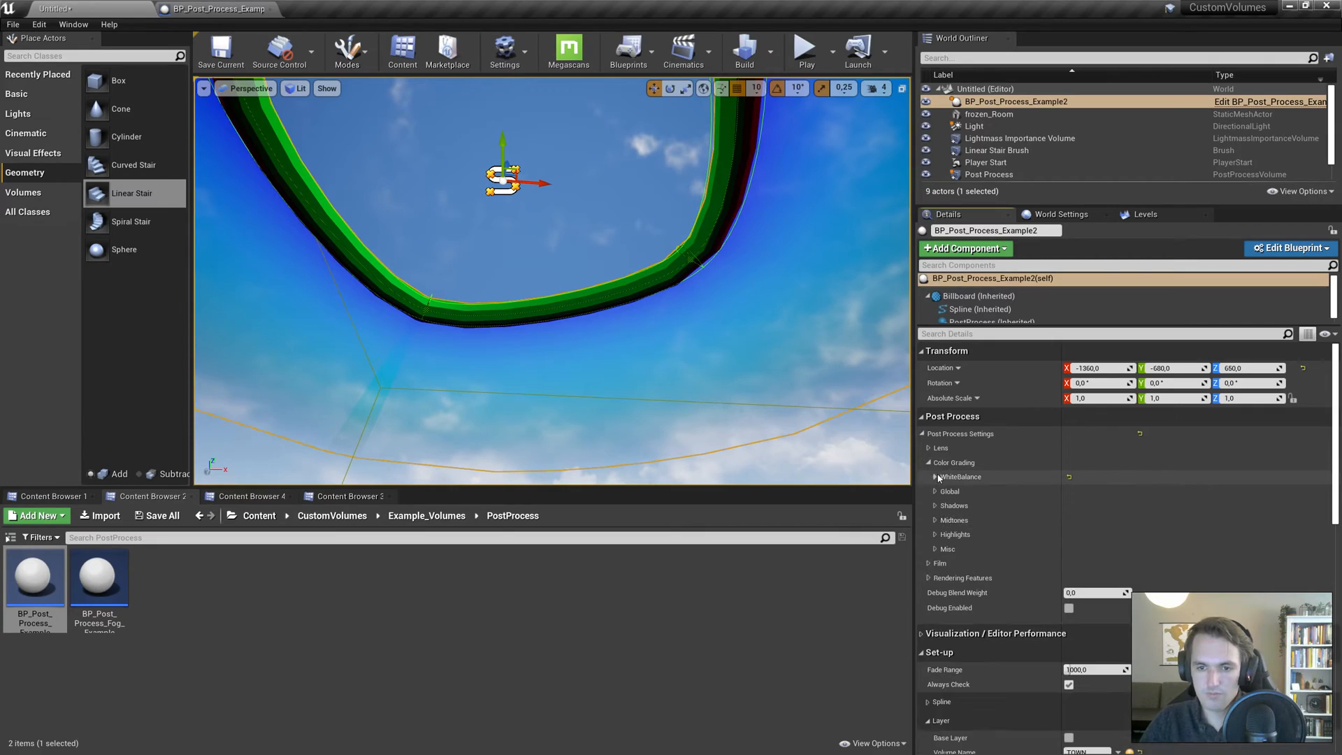
{"action": "left_click", "coordinate": [803, 51]}
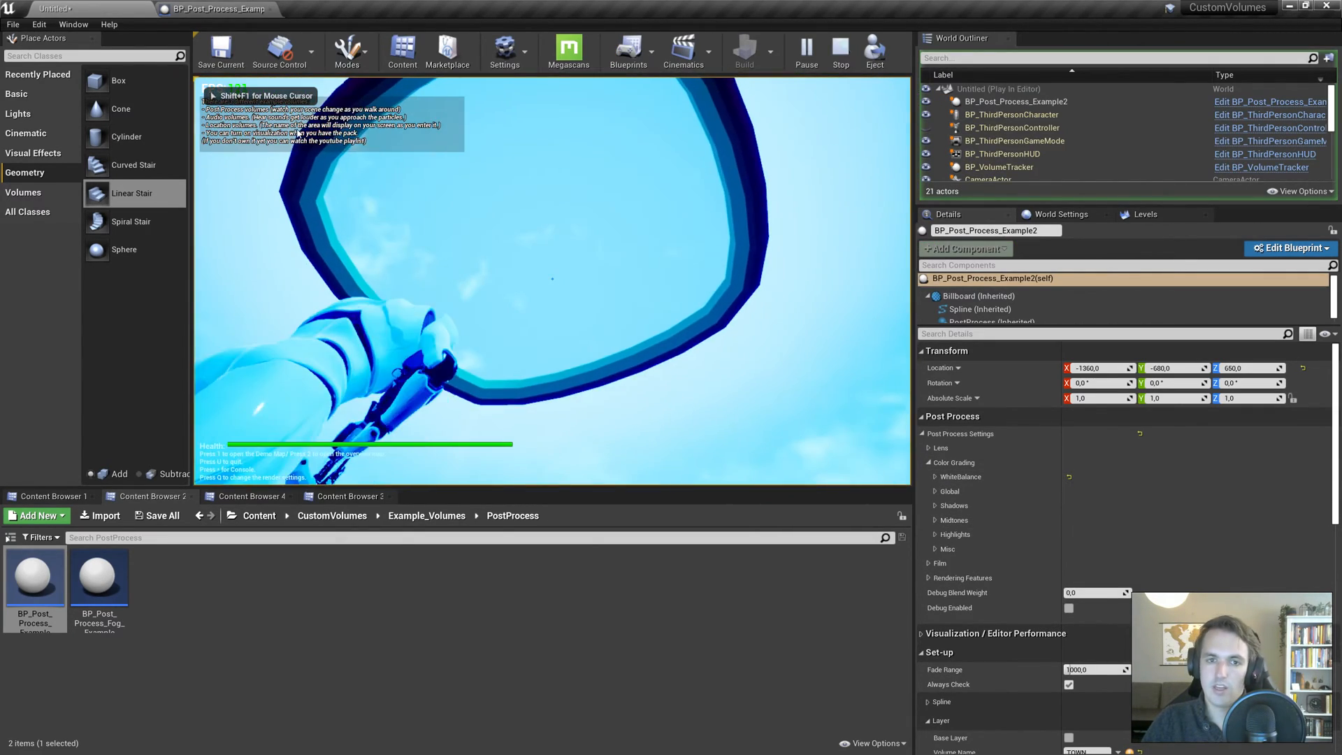
{"action": "left_click", "coordinate": [839, 52]}
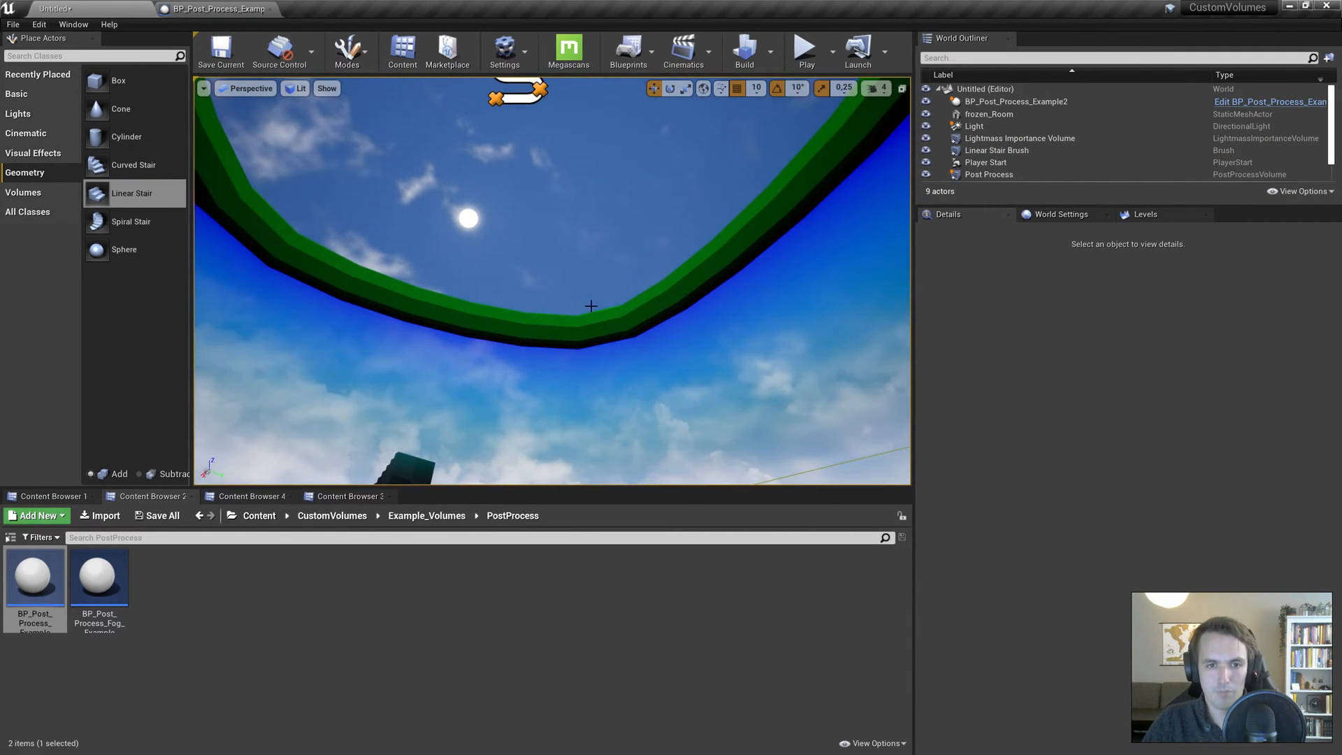
{"action": "left_click", "coordinate": [1015, 101]}
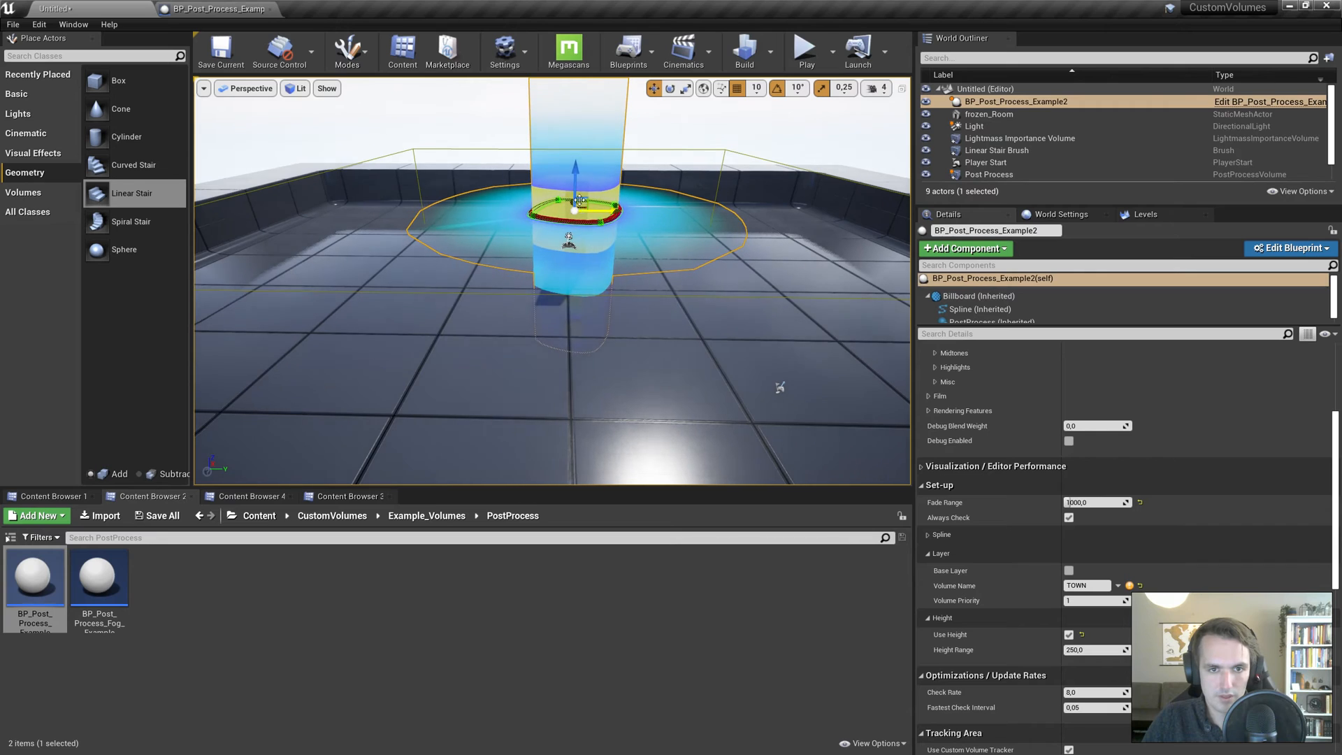
Step: Select Player Start beside the stairs and run a play test climbing into the raised volume
{"action": "left_click", "coordinate": [991, 114]}
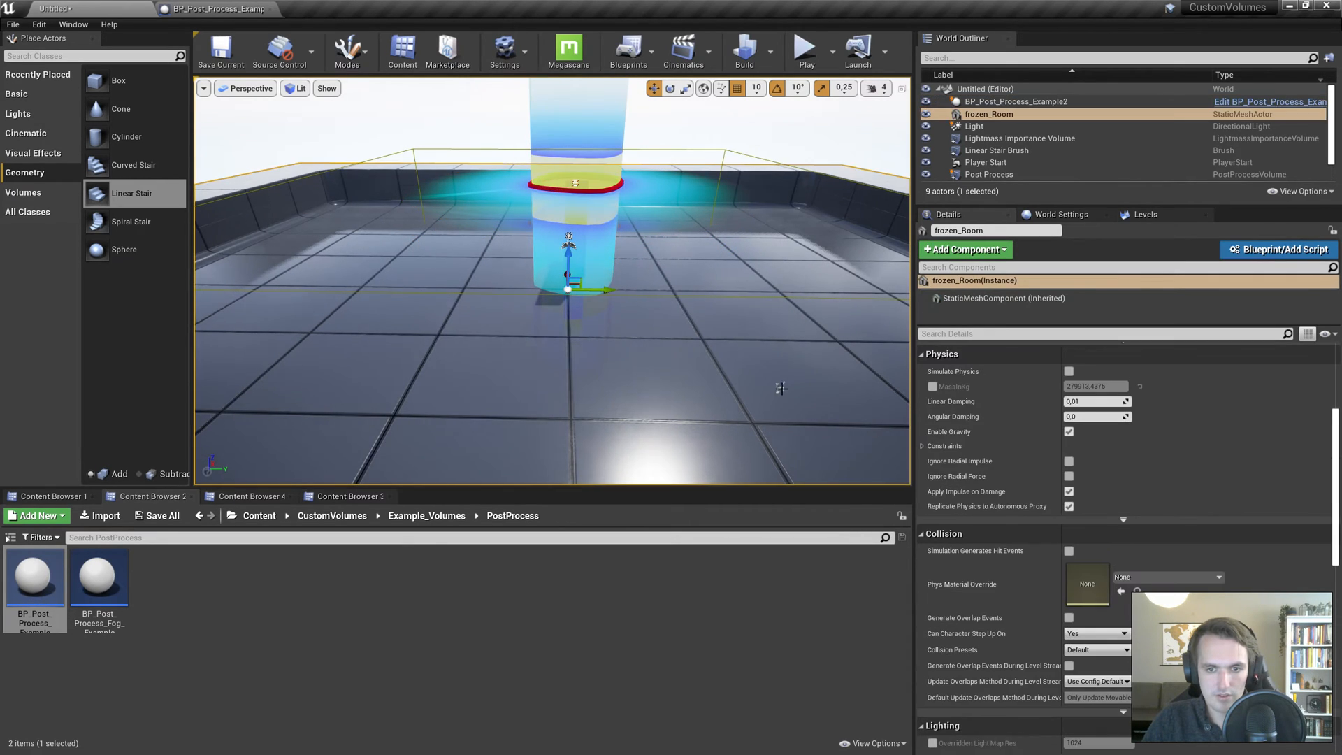
{"action": "left_click", "coordinate": [986, 161]}
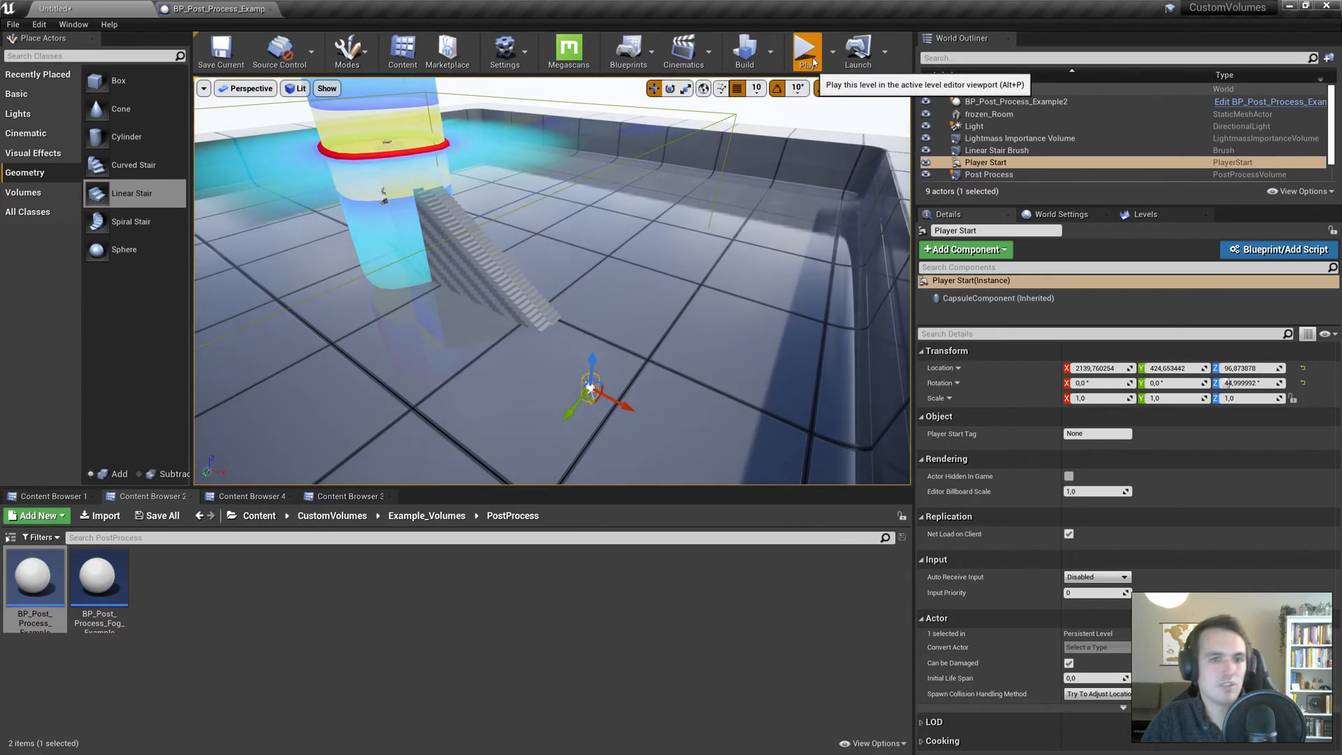
{"action": "left_click", "coordinate": [805, 51]}
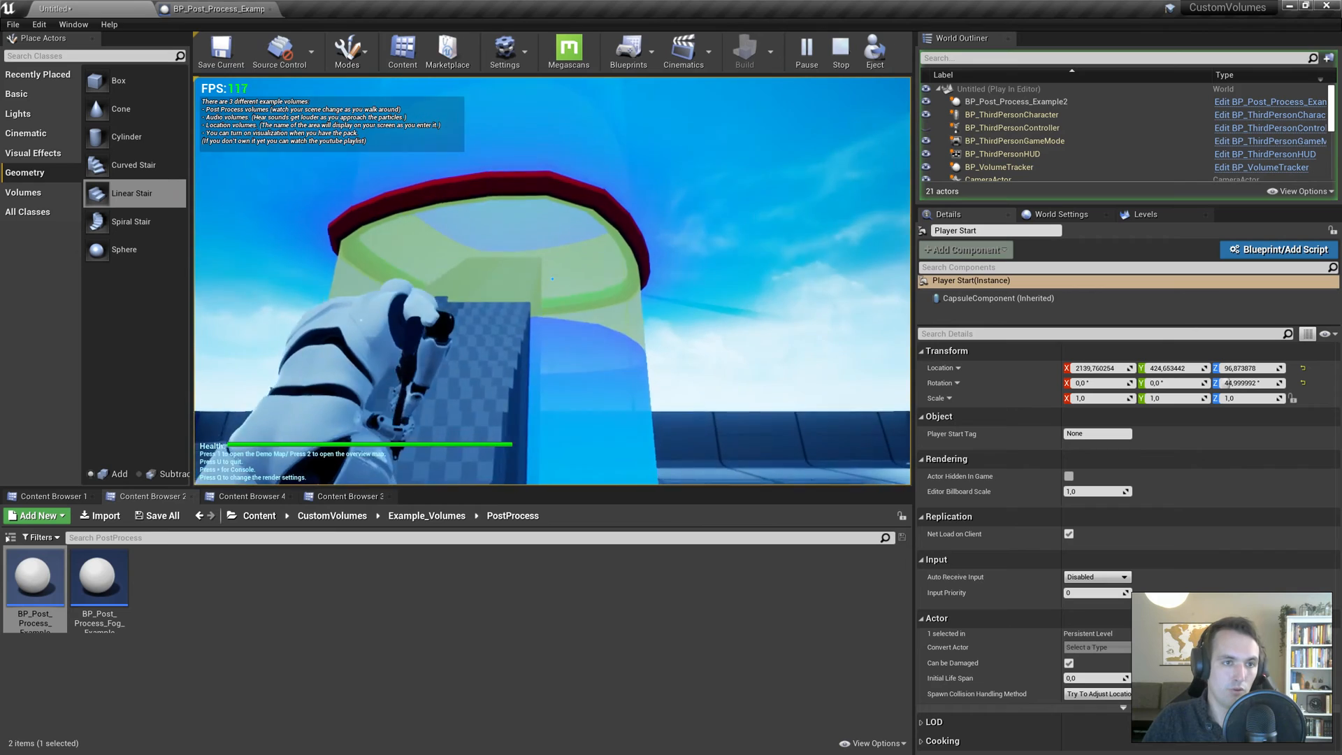
{"action": "left_click", "coordinate": [839, 53]}
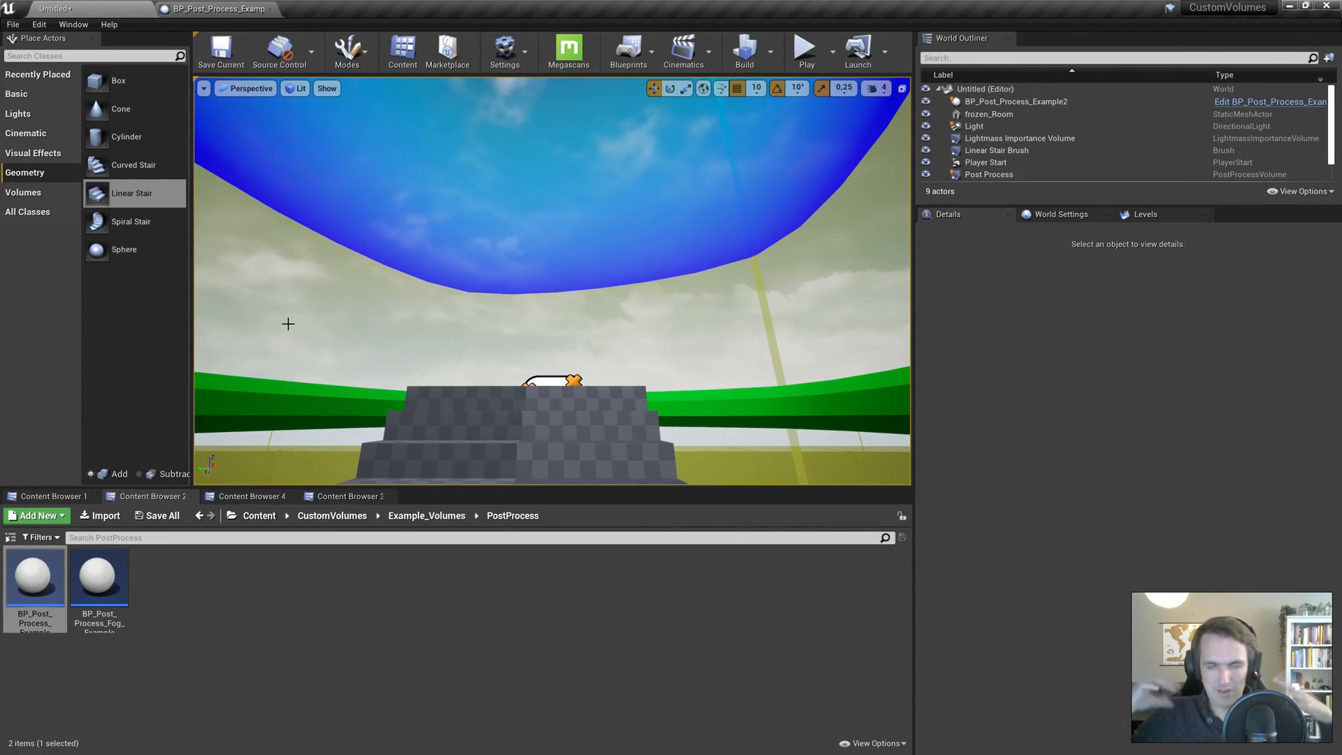
{"action": "mouse_move", "coordinate": [1014, 343]}
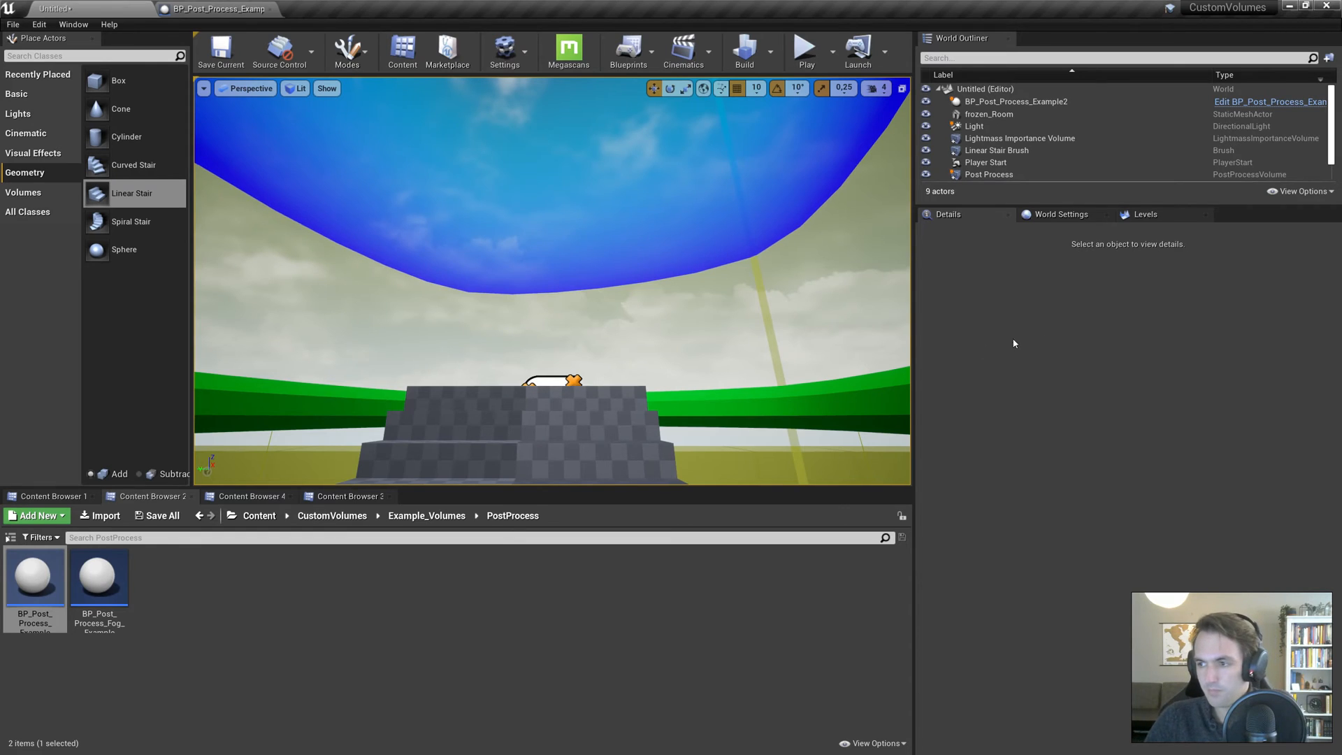
Step: Select the inner post-process volume and scroll its Details down to the Tracking Area
{"action": "left_click", "coordinate": [1015, 100]}
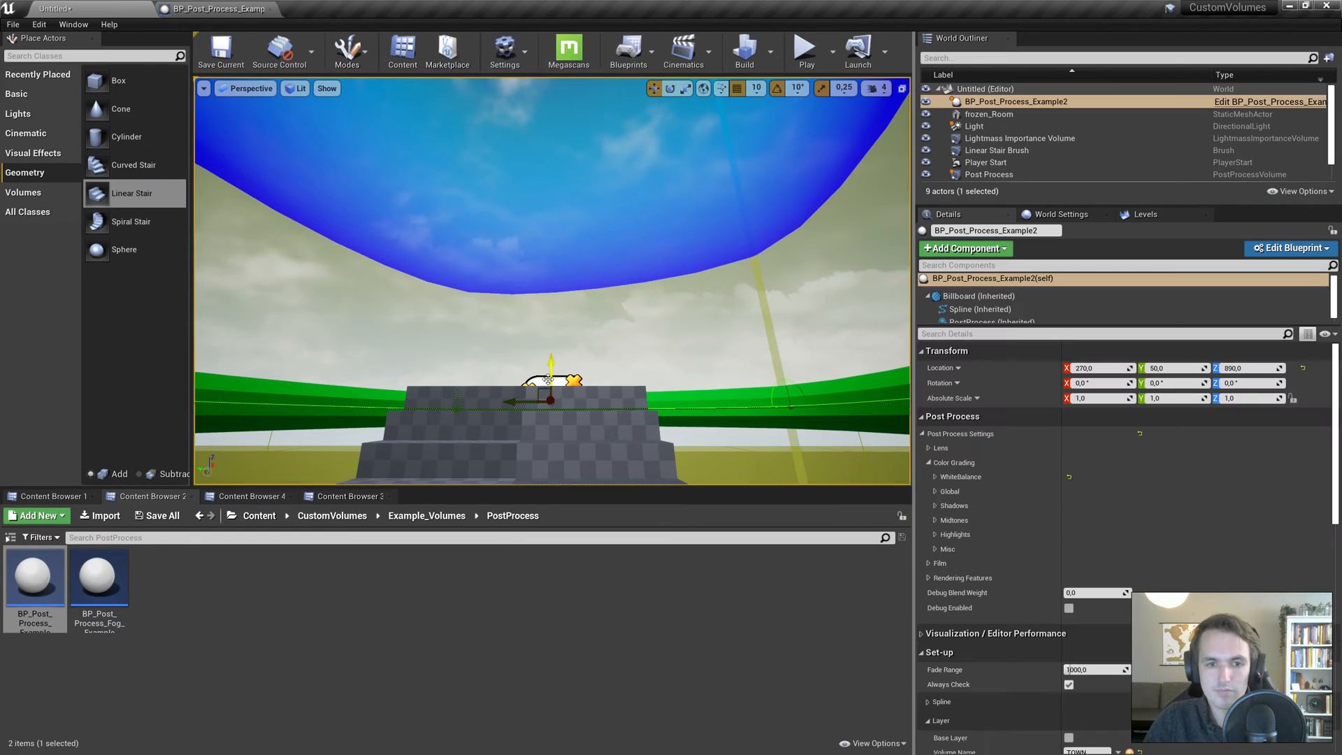
{"action": "scroll", "scroll_direction": "down", "scroll_amount": 3}
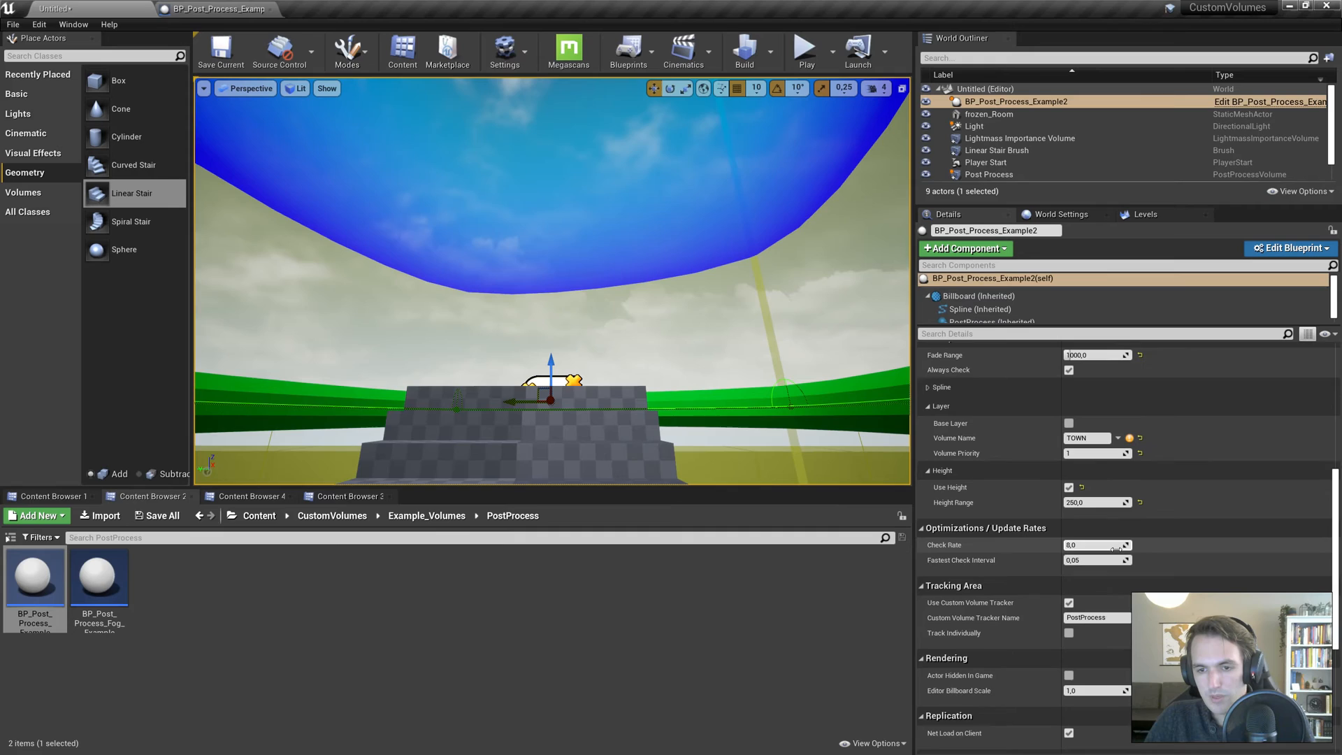
{"action": "mouse_move", "coordinate": [1013, 552]}
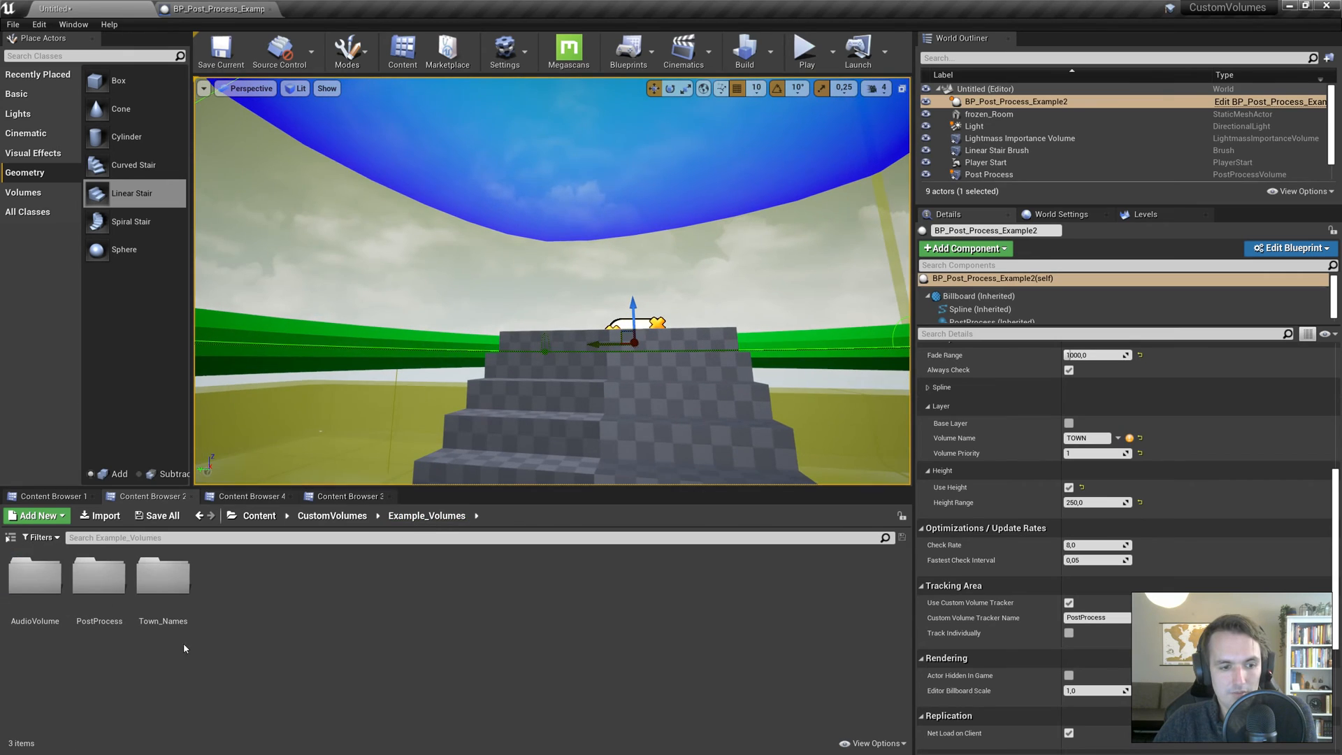
Step: Browse into the Town_Names folder and collapse the volume's Tracking Area settings
{"action": "double_click", "coordinate": [161, 575]}
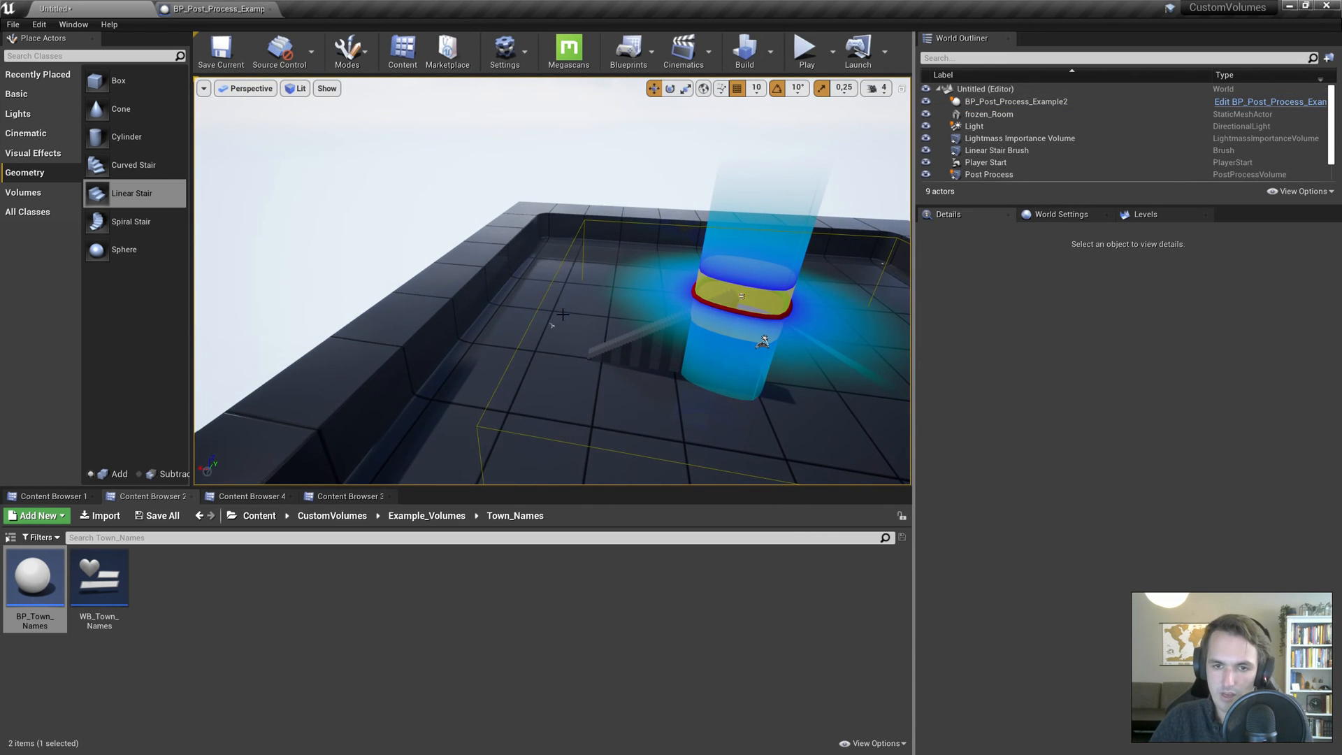
{"action": "mouse_move", "coordinate": [214, 9]}
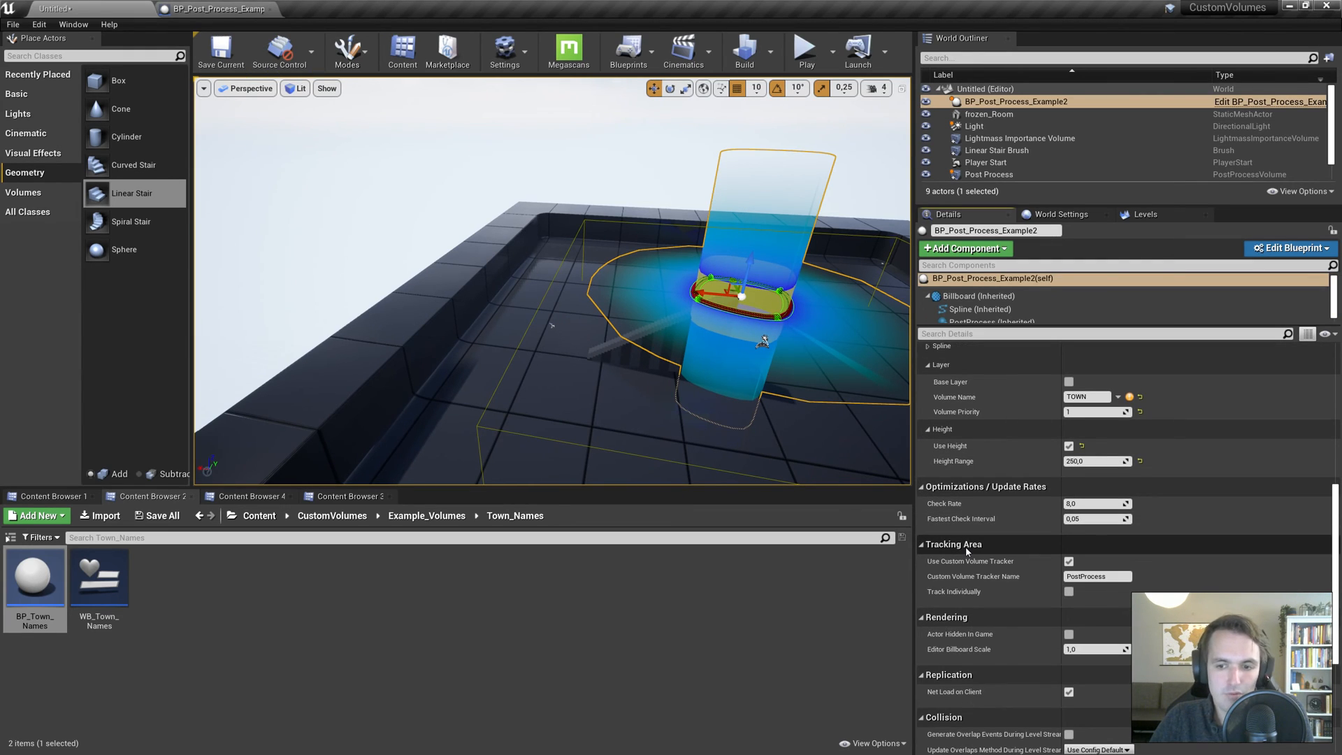
{"action": "left_click", "coordinate": [922, 543]}
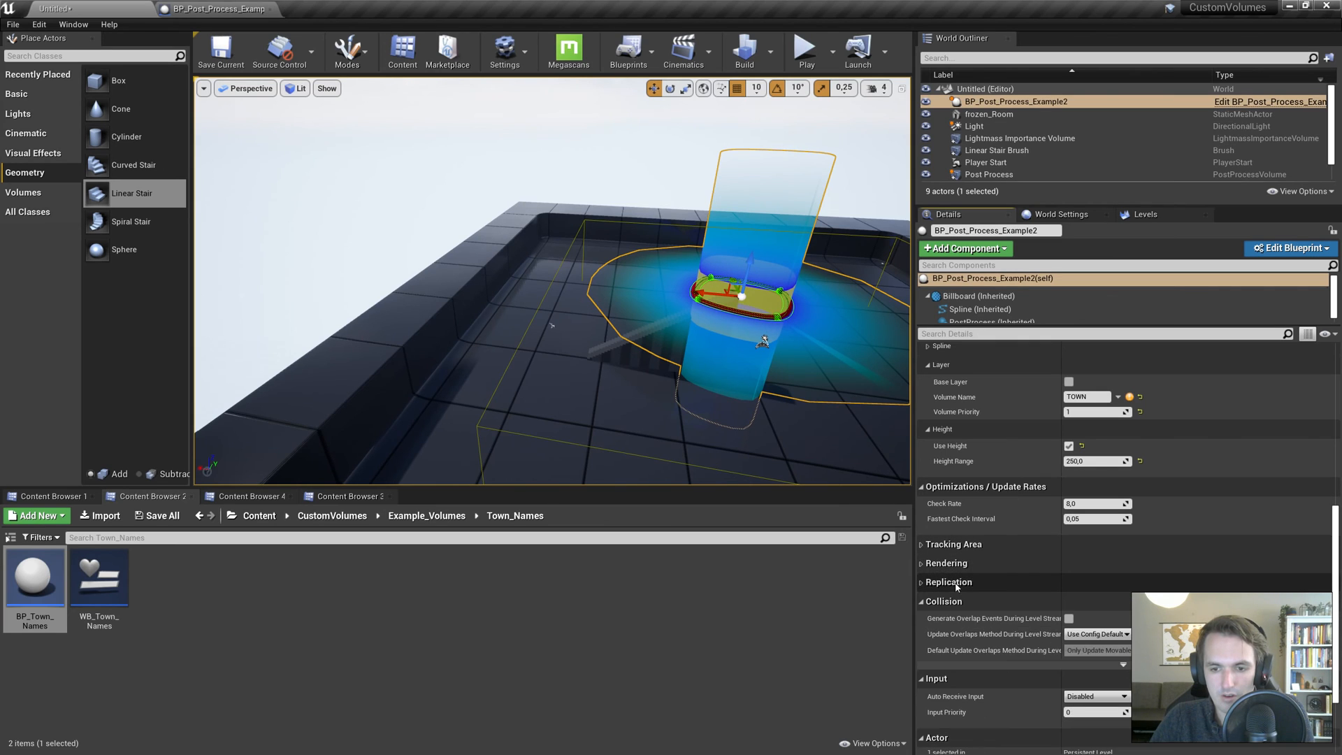